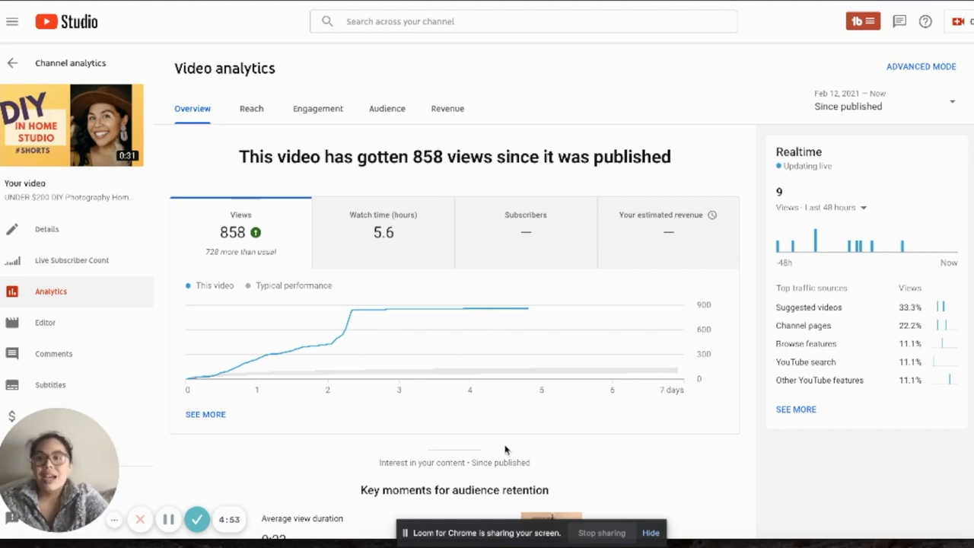
# Go back to the channel Overview showing 7,862 views, 415.9 watch hours and +157 subscribers.
pyautogui.click(12, 63)
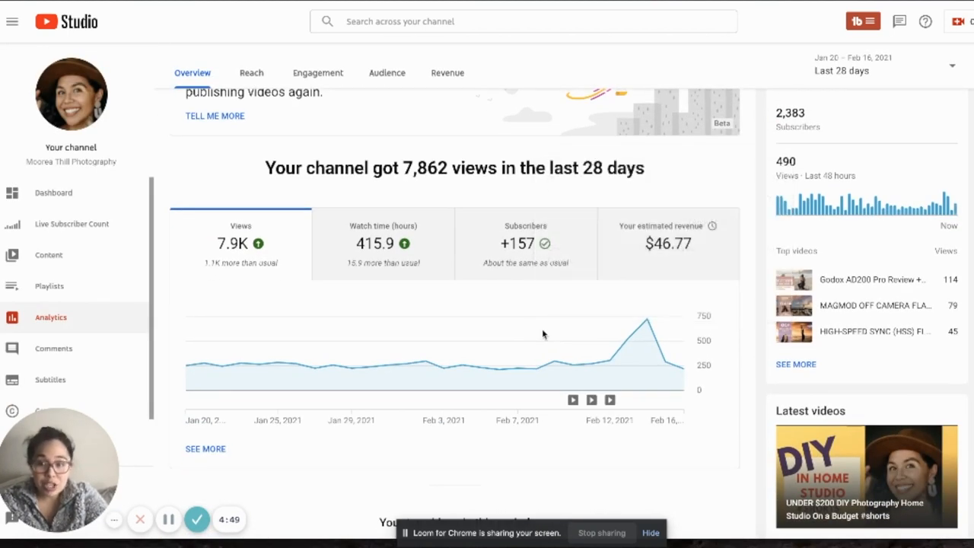
pyautogui.scroll(-3)
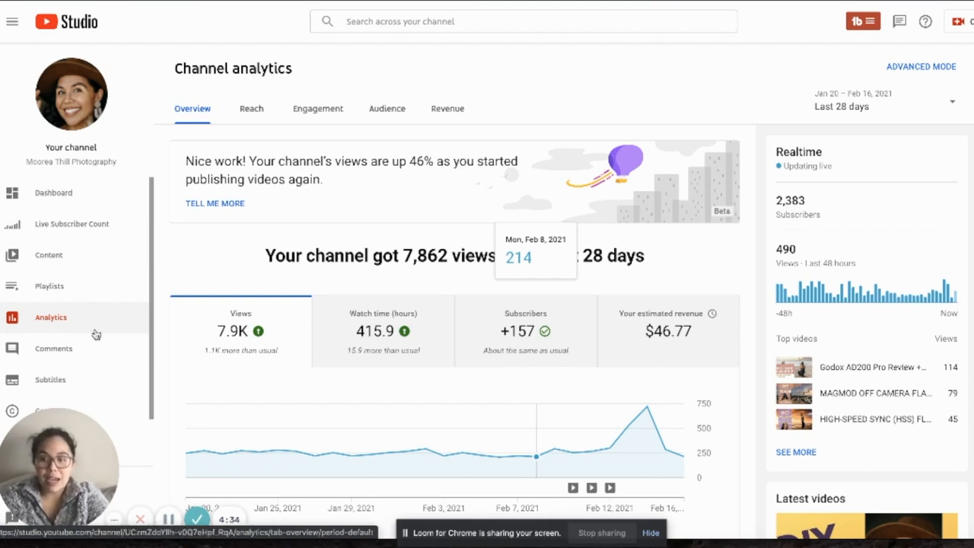
pyautogui.moveTo(53, 328)
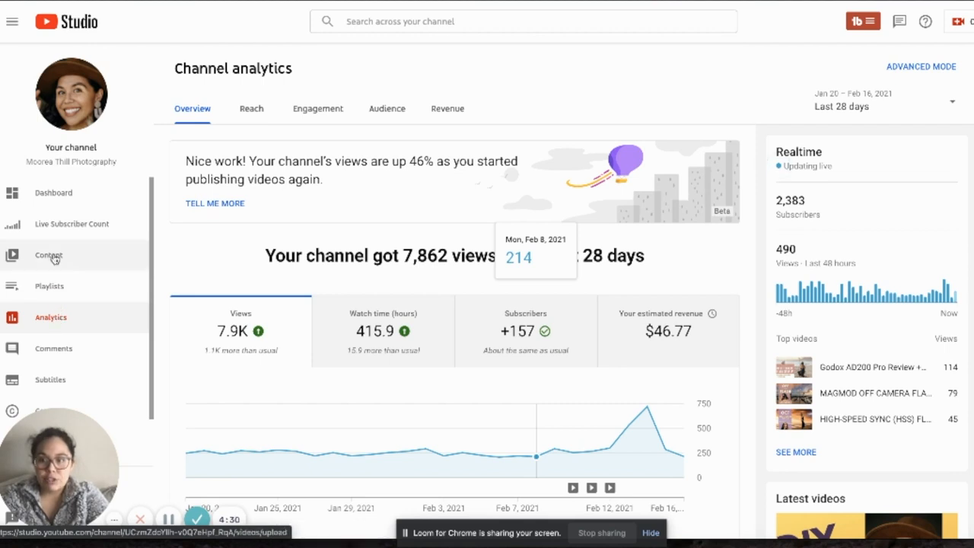
pyautogui.moveTo(347, 215)
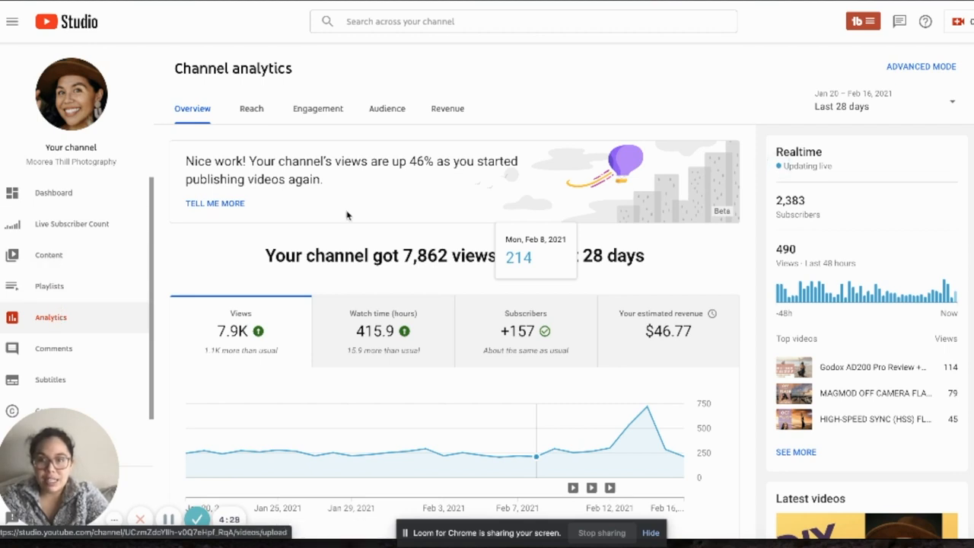
pyautogui.moveTo(478, 152)
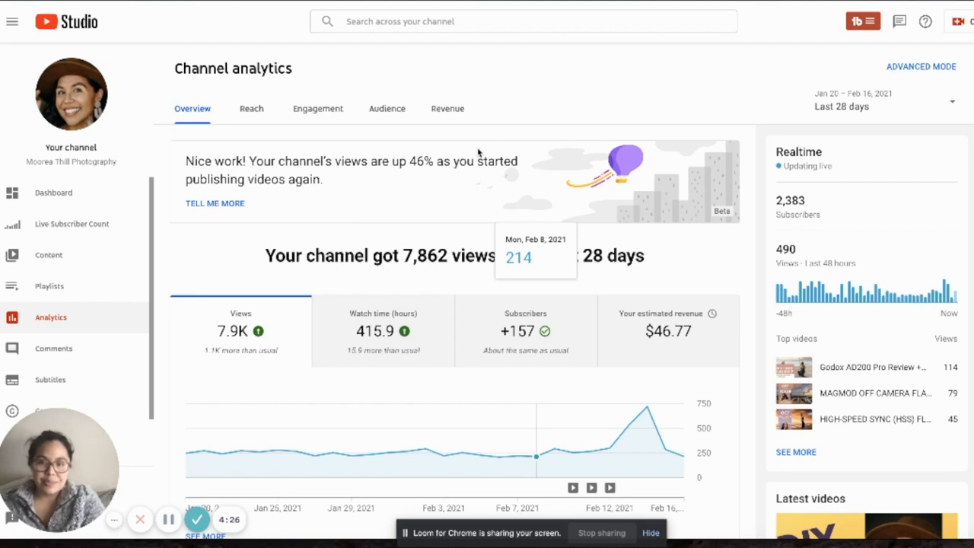
# Show channel revenue and highlight monthly amounts: $47.10 December, $59.19 January, $25.50 February.
pyautogui.click(447, 108)
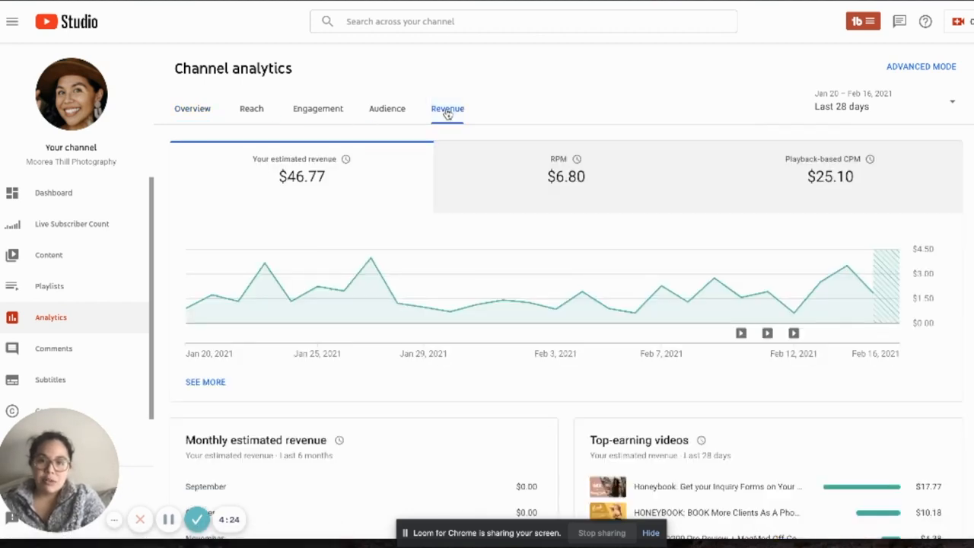
pyautogui.scroll(-3)
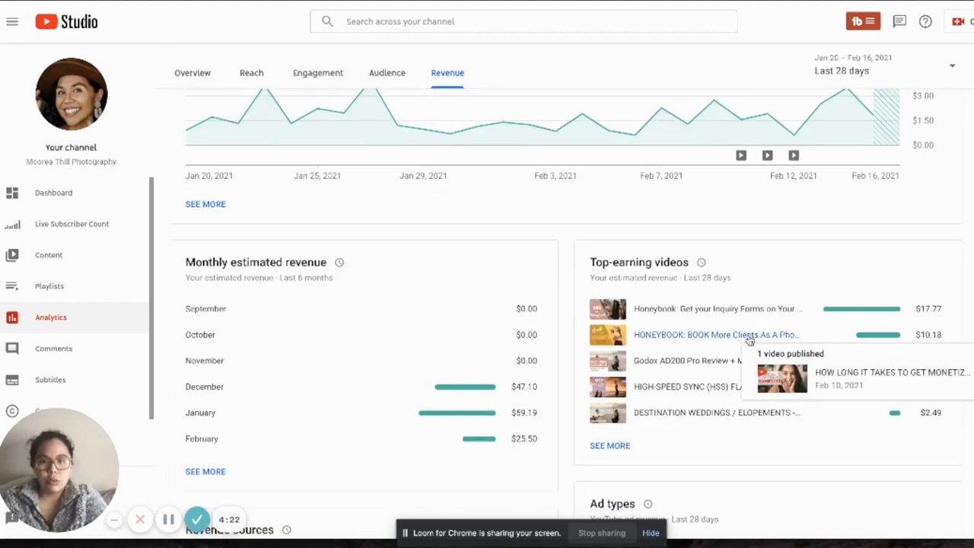
pyautogui.scroll(-3)
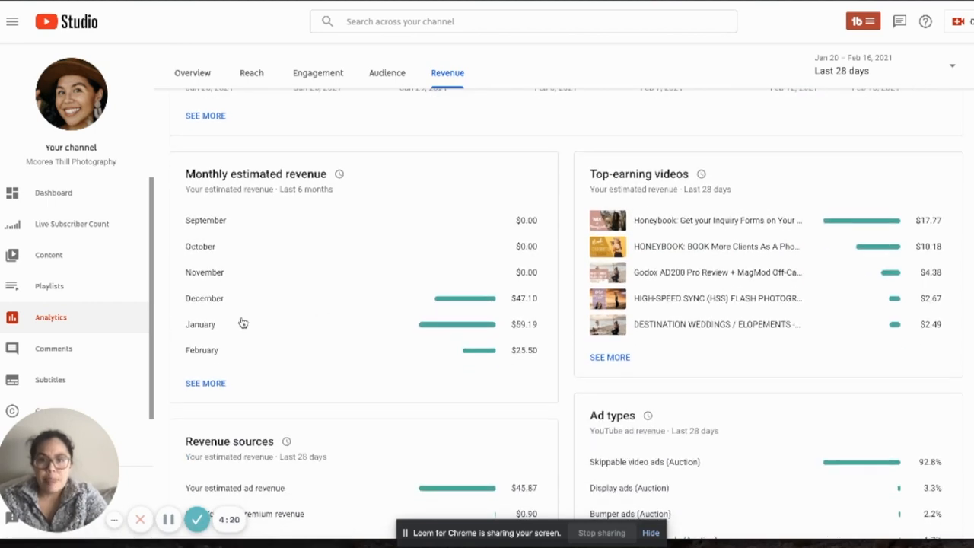
pyautogui.moveTo(219, 280)
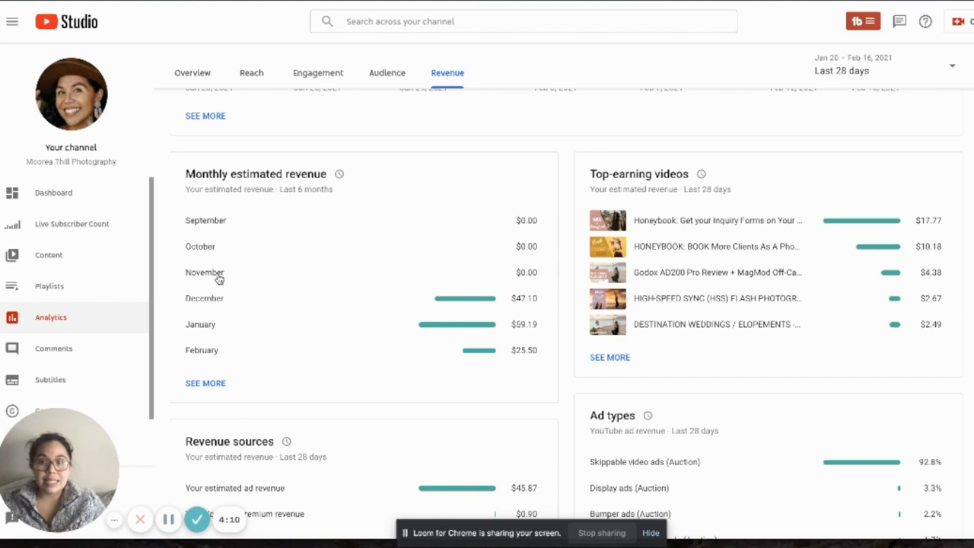
pyautogui.moveTo(317, 276)
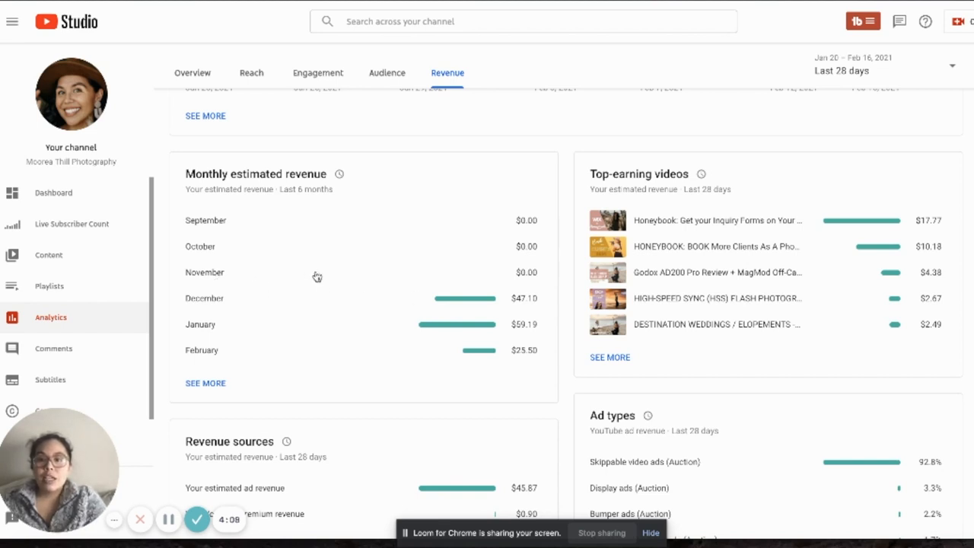
pyautogui.moveTo(478, 273)
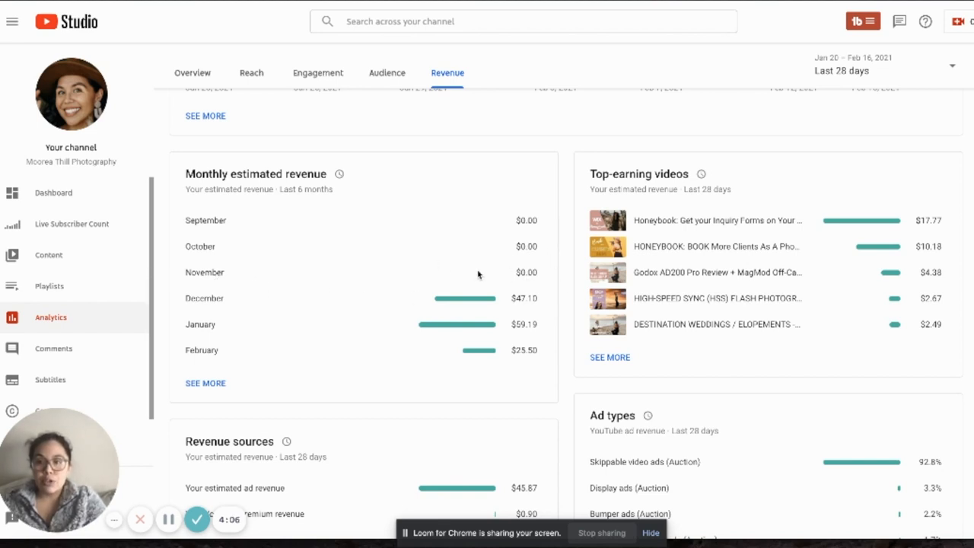
pyautogui.moveTo(516, 310)
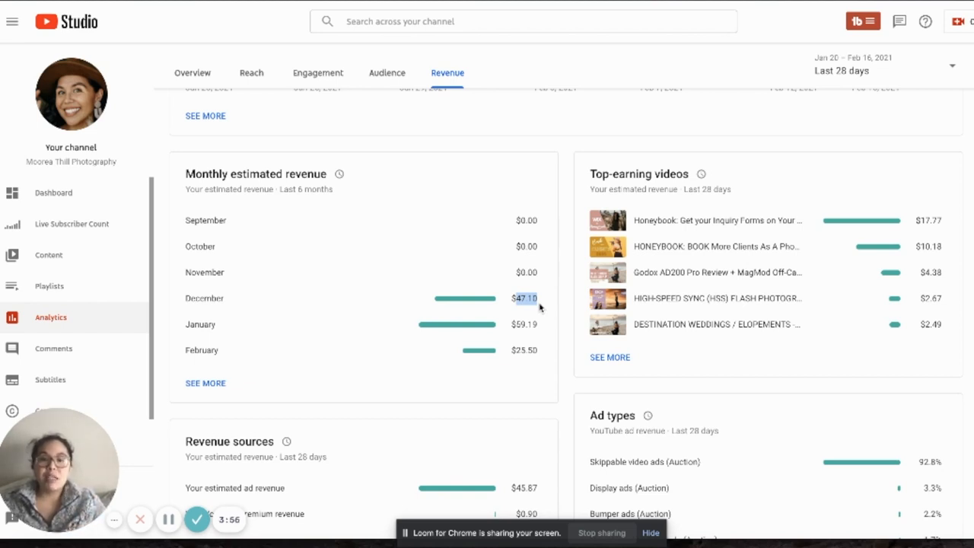
pyautogui.moveTo(512, 326)
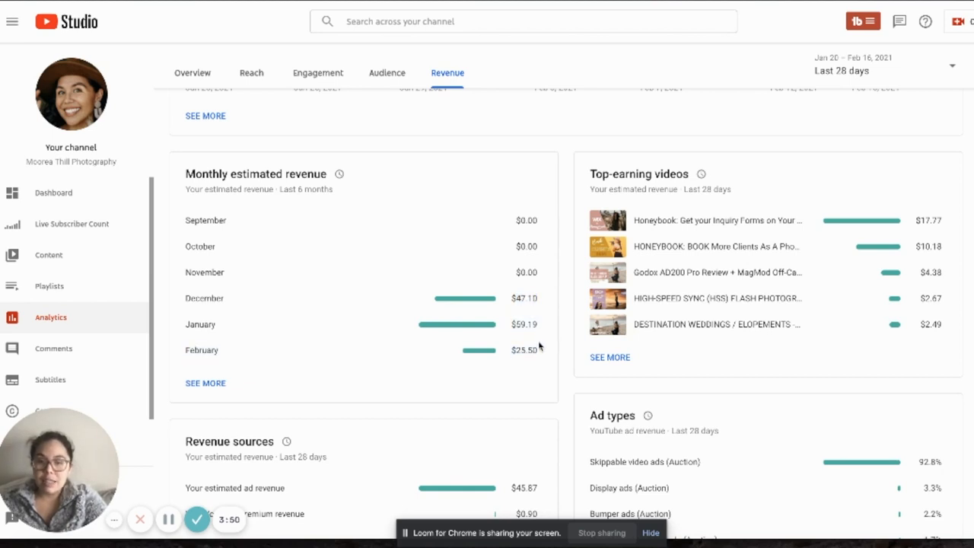
pyautogui.doubleClick(524, 350)
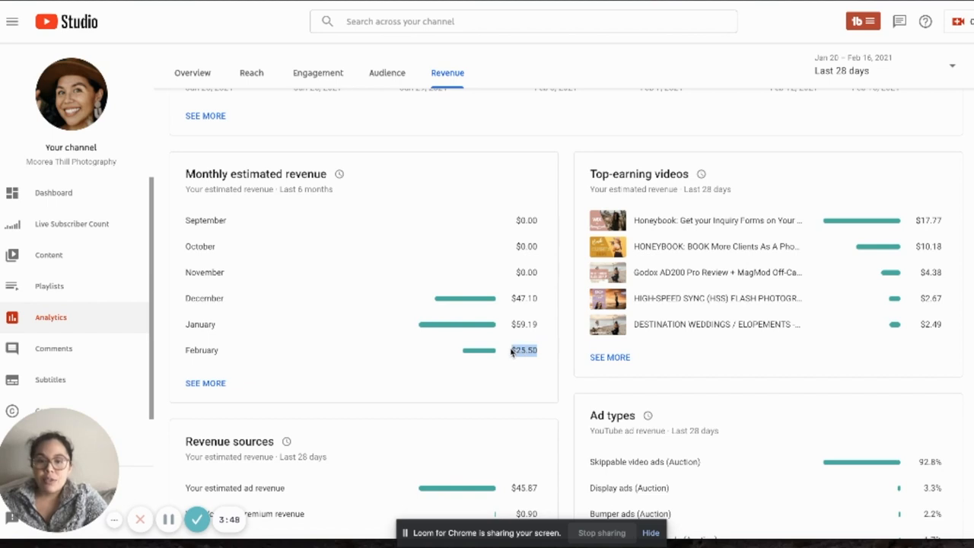
pyautogui.moveTo(523, 366)
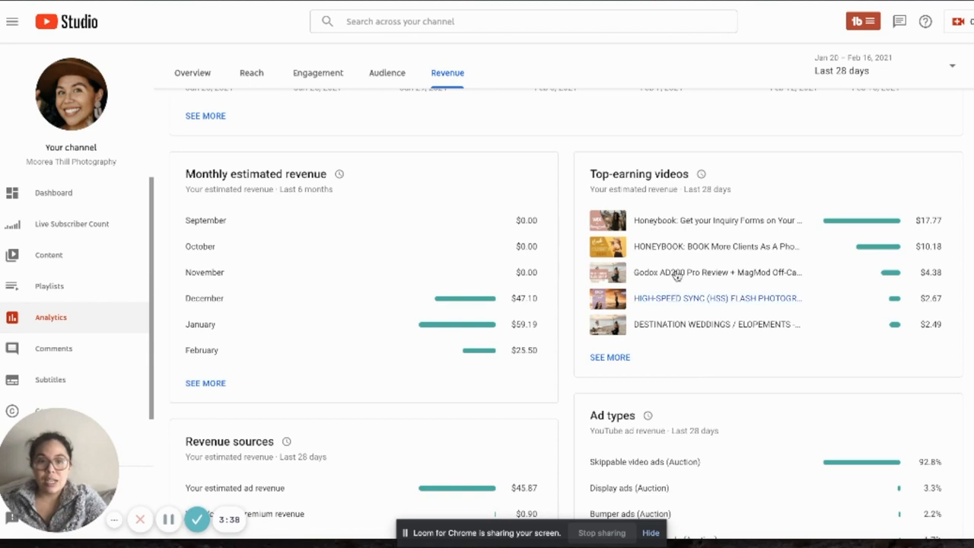
pyautogui.moveTo(794, 354)
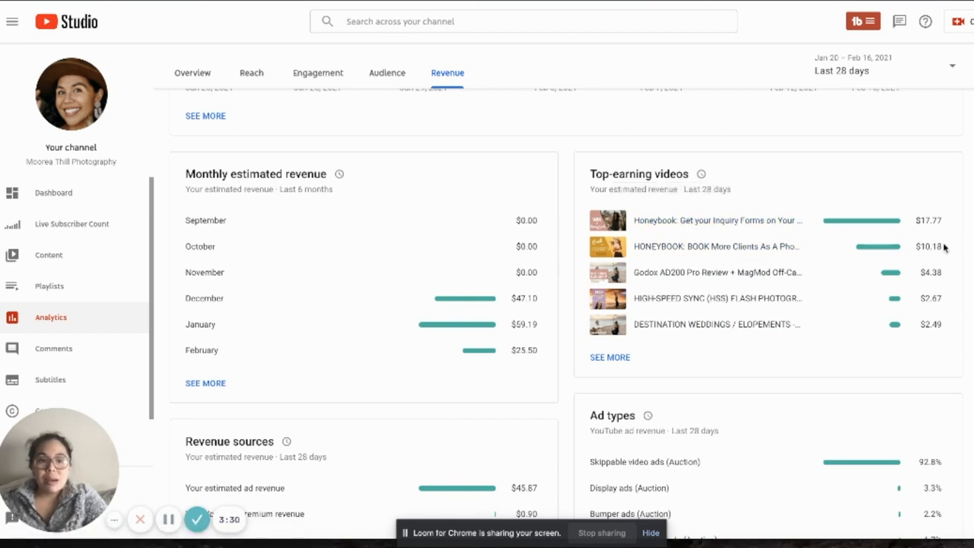
pyautogui.moveTo(942, 278)
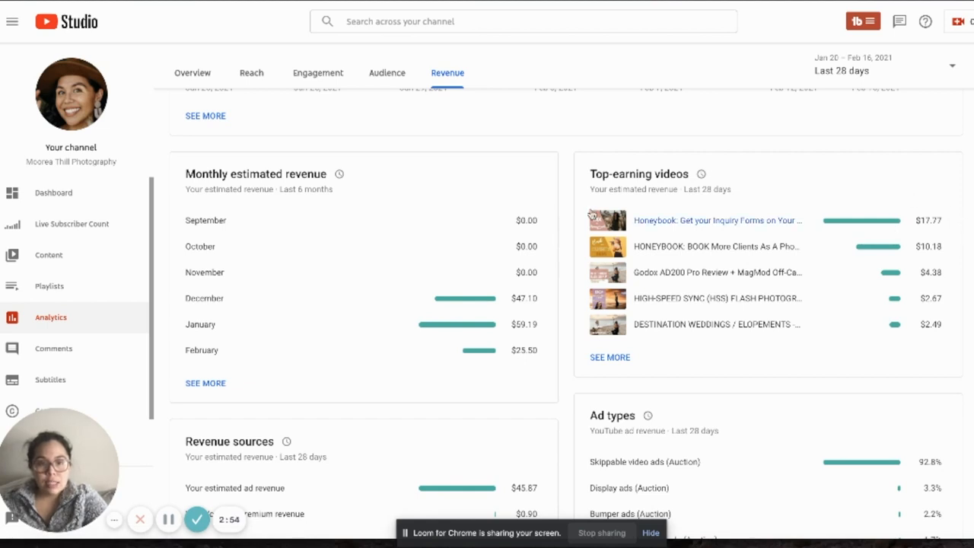
pyautogui.moveTo(608, 207)
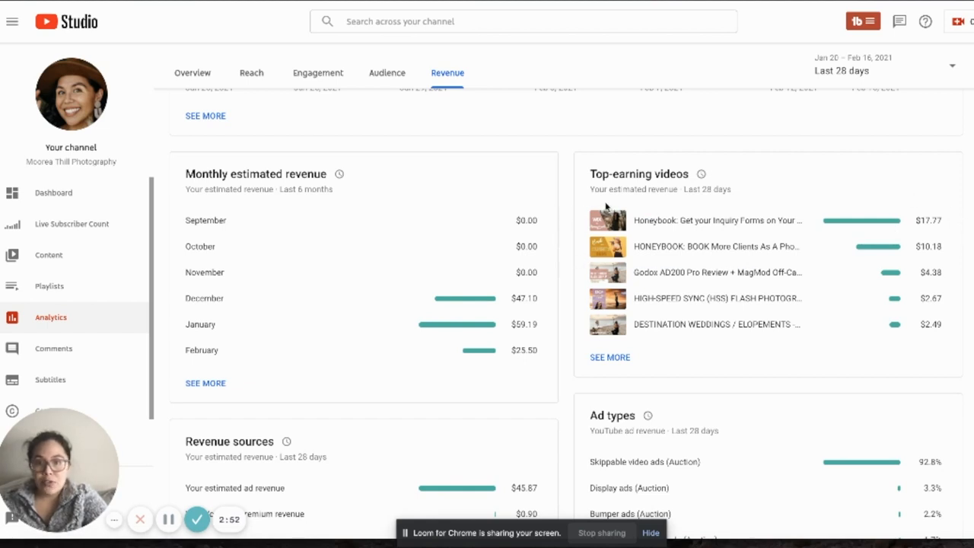
pyautogui.moveTo(604, 207)
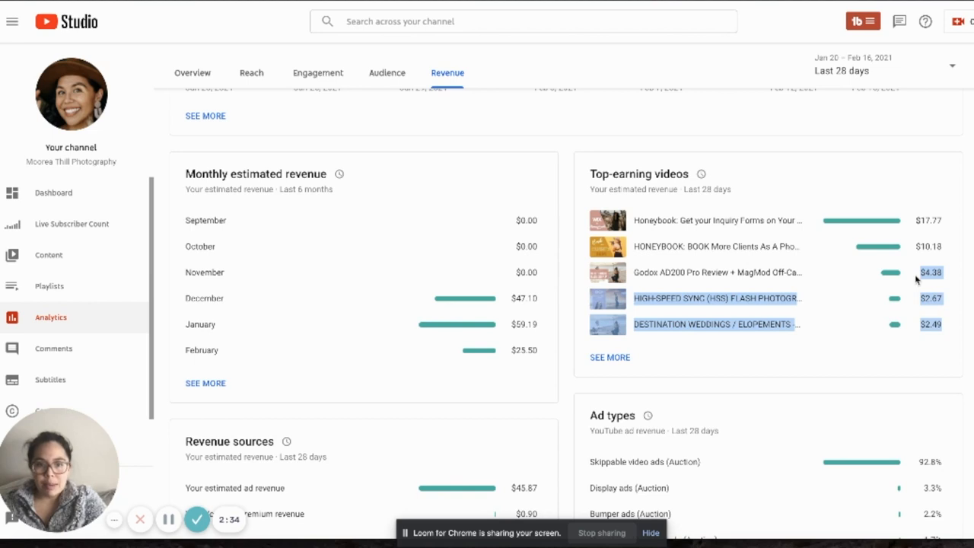
pyautogui.scroll(-3)
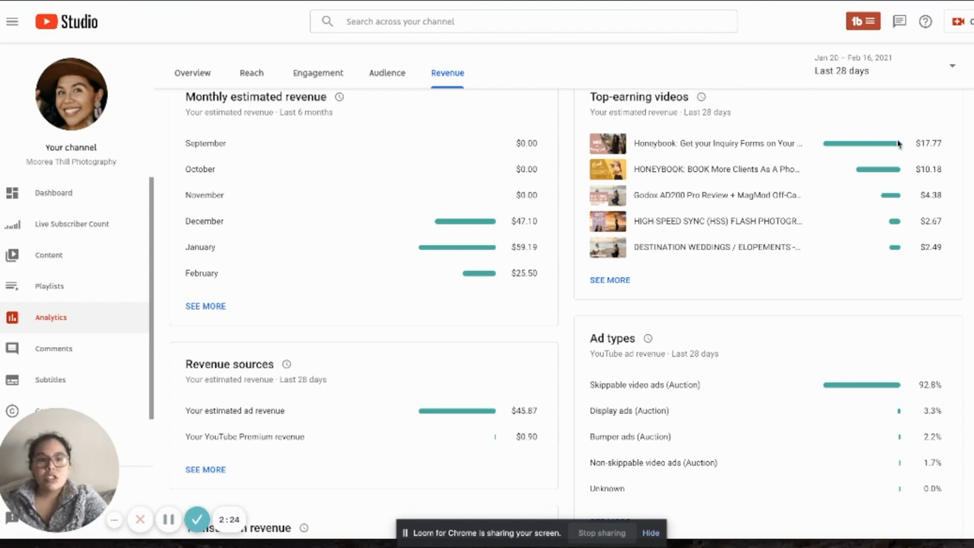
pyautogui.moveTo(890, 136)
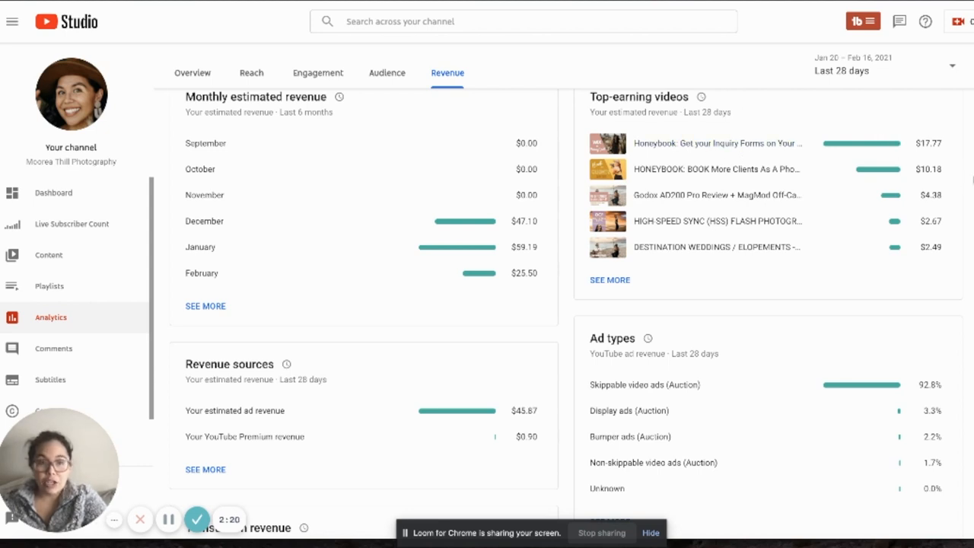
pyautogui.moveTo(717, 195)
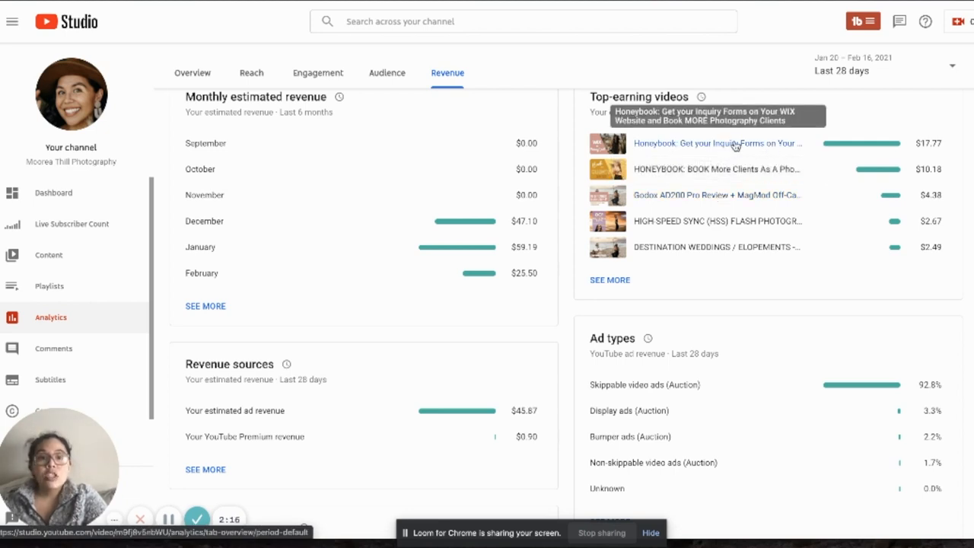
pyautogui.click(716, 143)
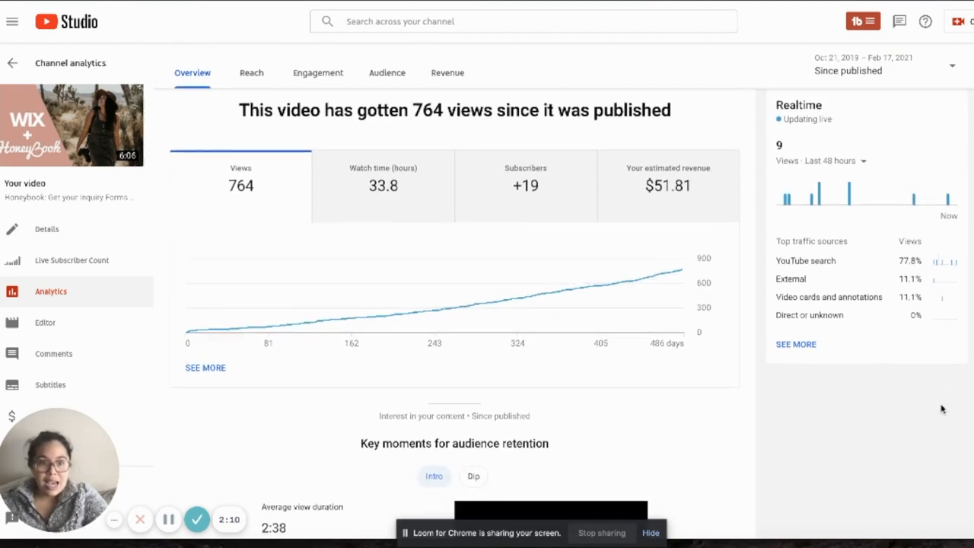
pyautogui.moveTo(833, 267)
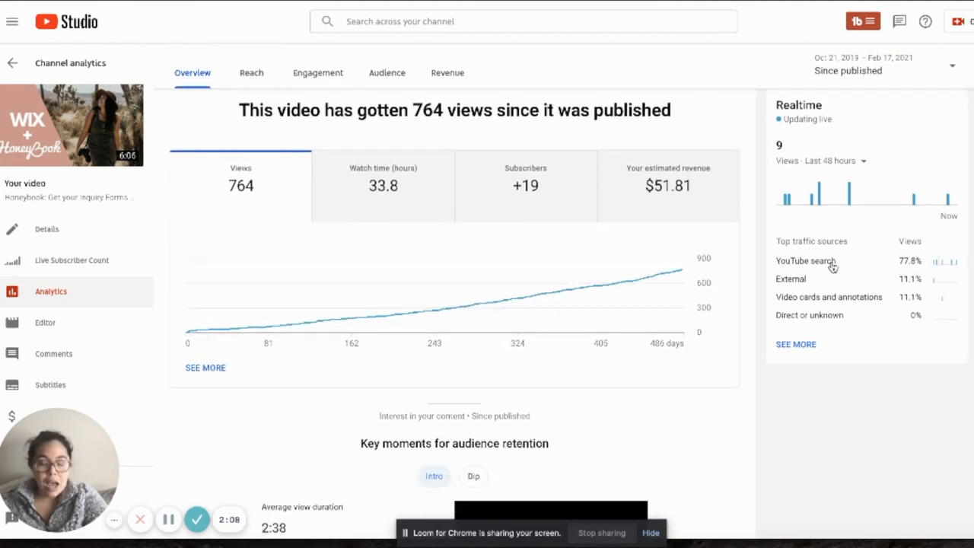
pyautogui.doubleClick(805, 260)
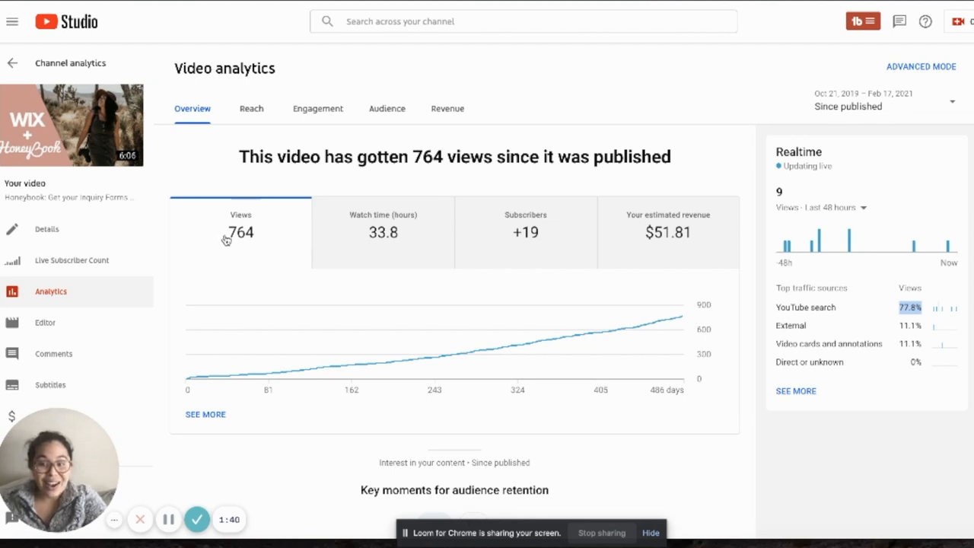
pyautogui.click(241, 232)
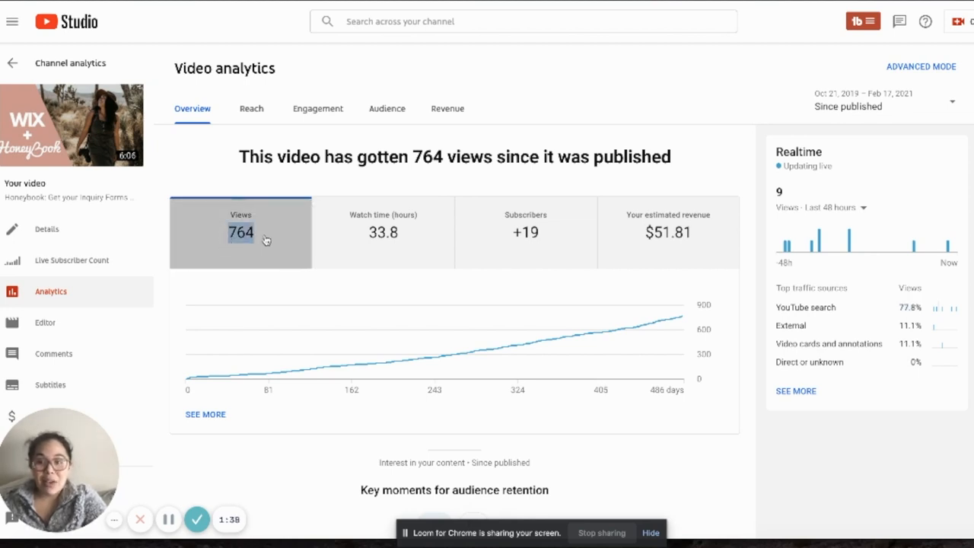
pyautogui.moveTo(240, 240)
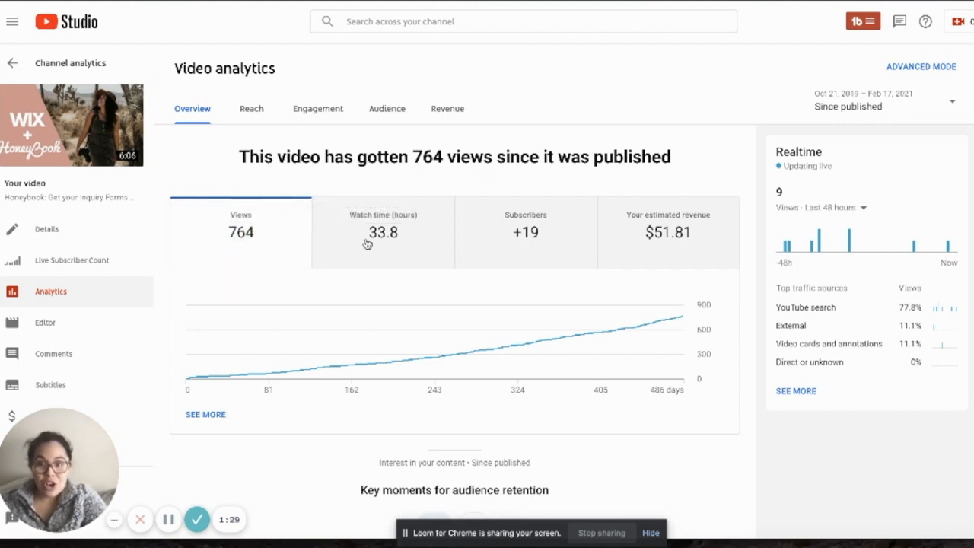
pyautogui.click(383, 232)
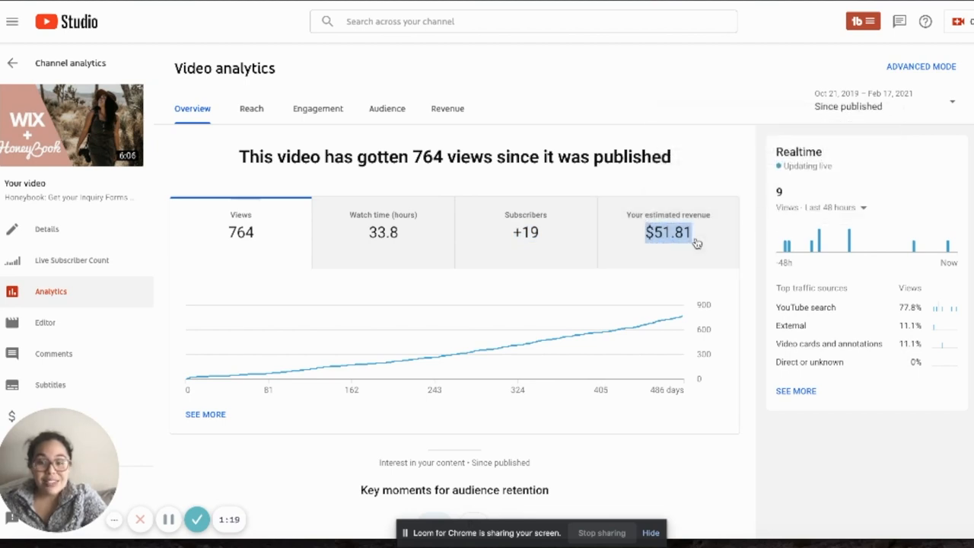
pyautogui.scroll(-3)
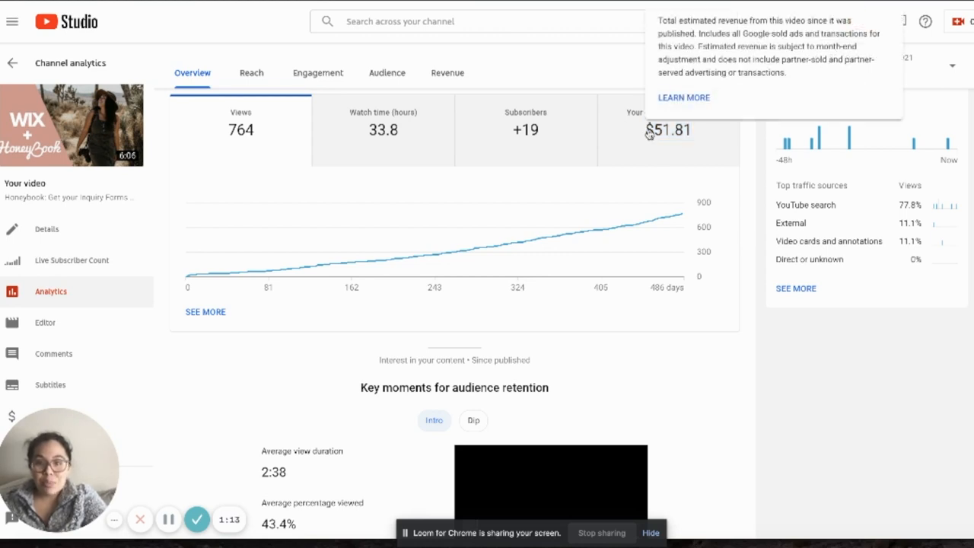
pyautogui.scroll(-3)
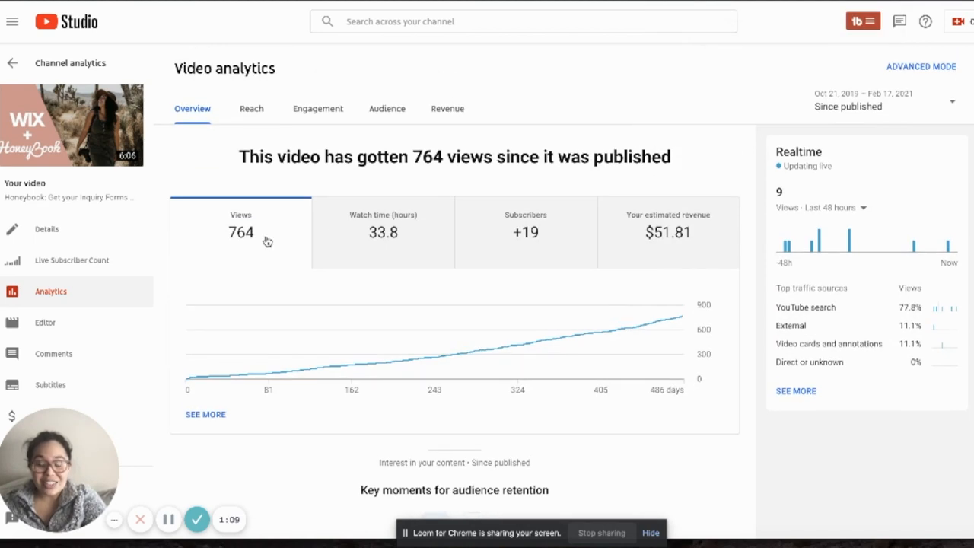
pyautogui.scroll(-3)
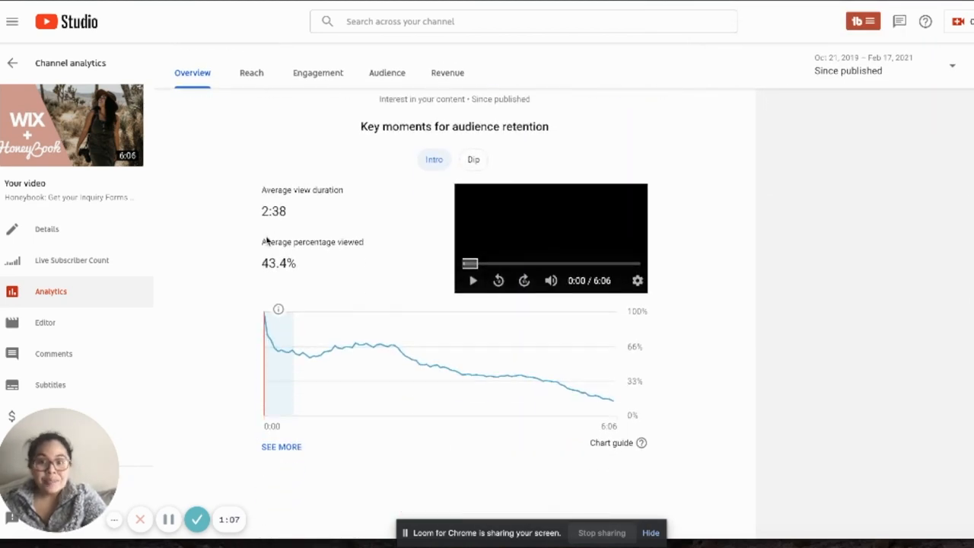
pyautogui.moveTo(464, 379)
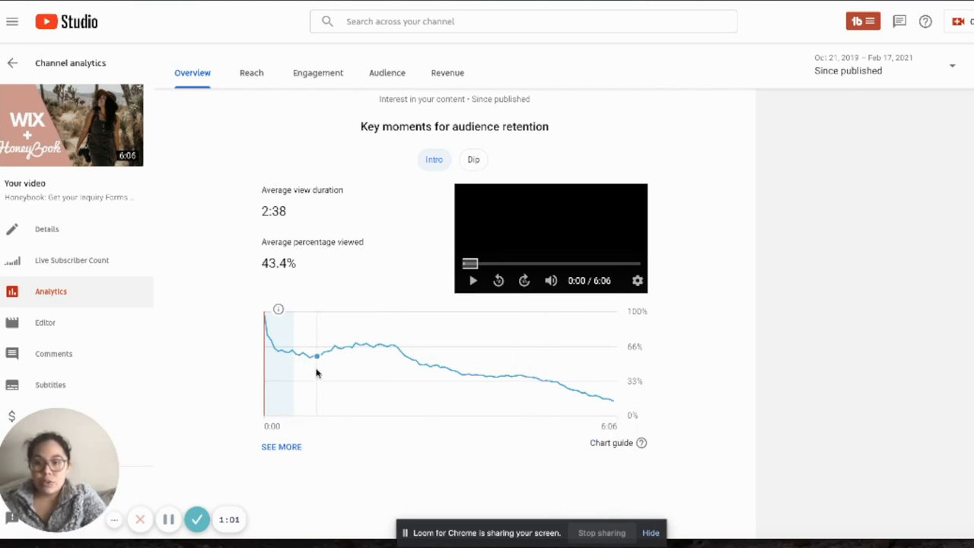
pyautogui.moveTo(317, 358)
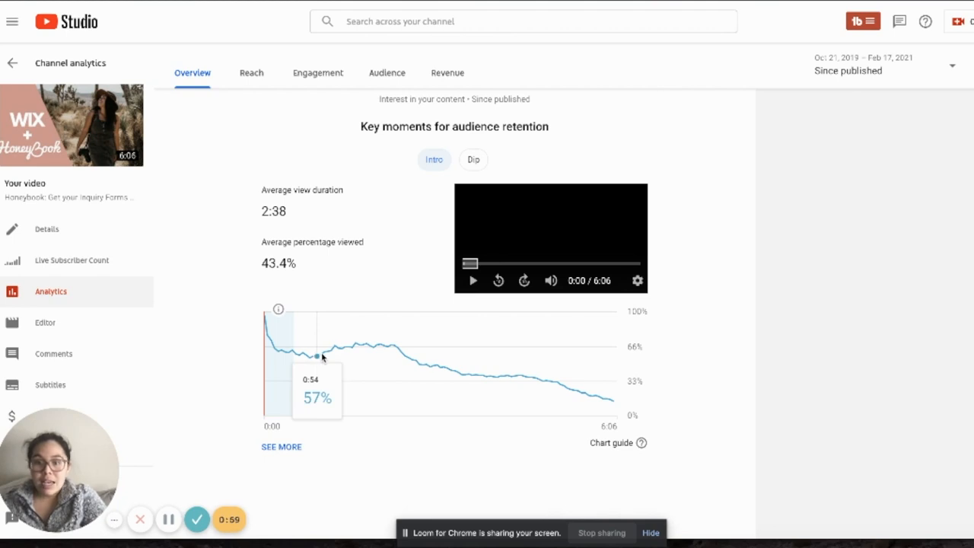
pyautogui.moveTo(422, 365)
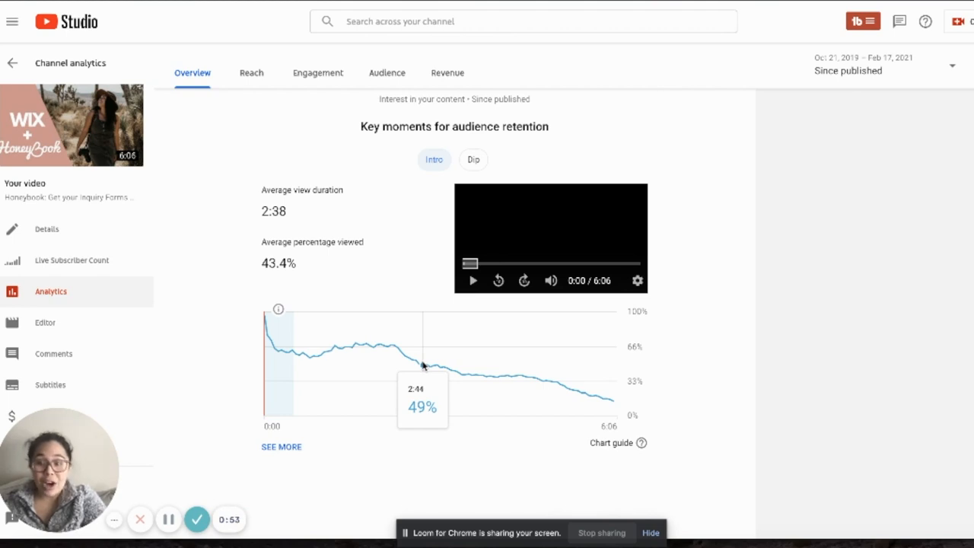
# Pass through engagement to the video's revenue: $51.81 estimated, $68.00 RPM, $466.20 CPM.
pyautogui.click(317, 73)
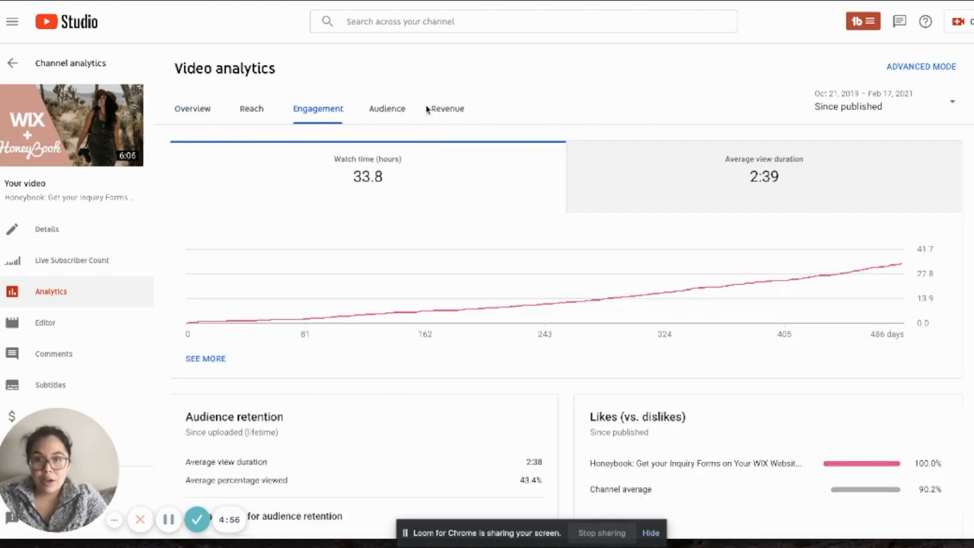
pyautogui.click(447, 108)
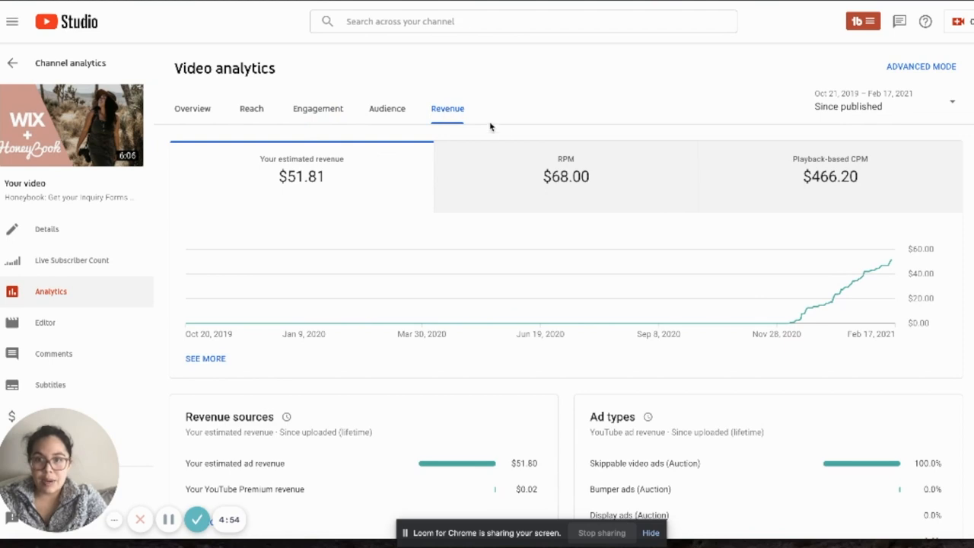
pyautogui.moveTo(791, 333)
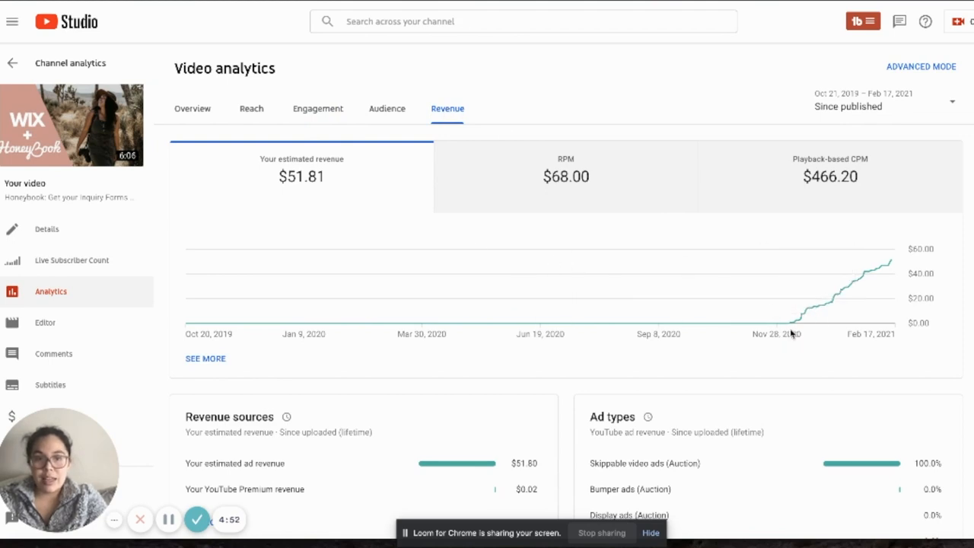
pyautogui.moveTo(790, 332)
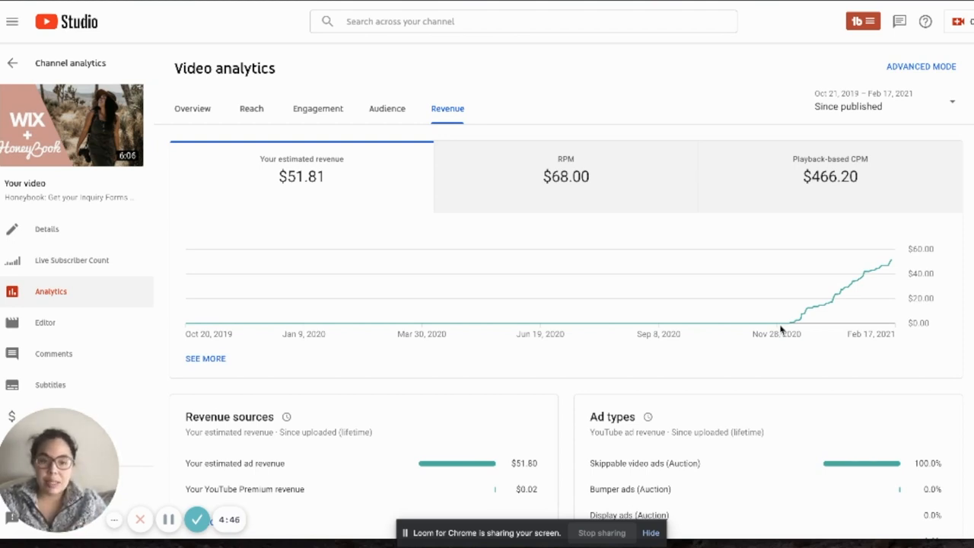
pyautogui.moveTo(790, 326)
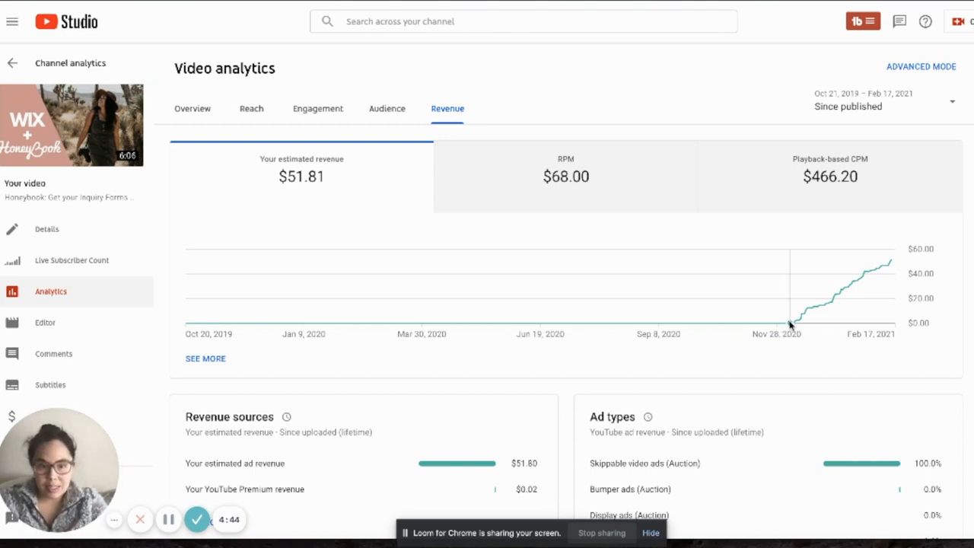
pyautogui.moveTo(791, 324)
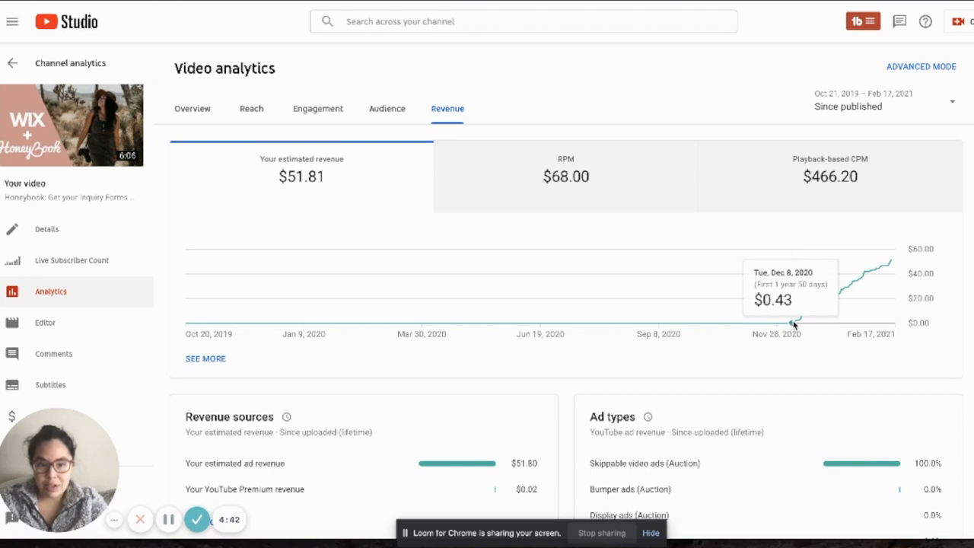
pyautogui.moveTo(789, 325)
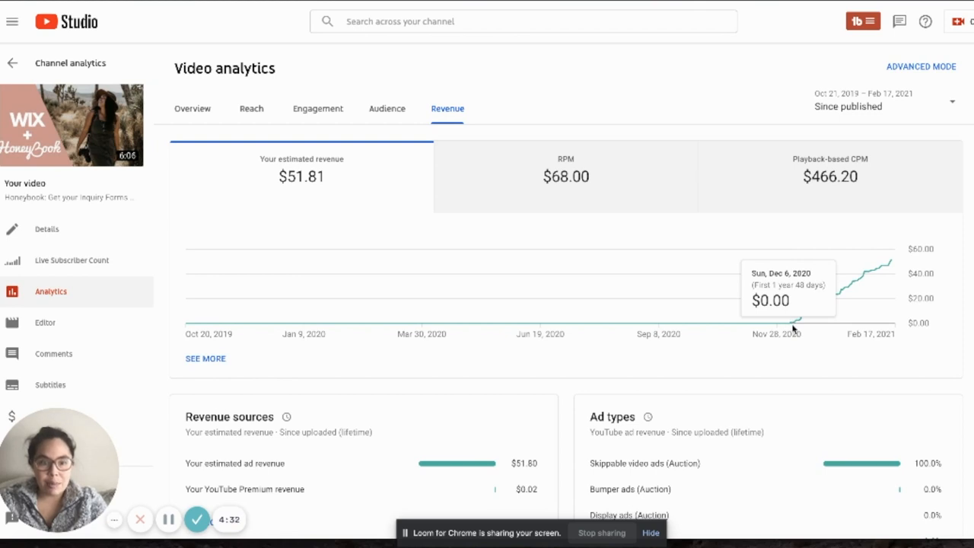
pyautogui.moveTo(790, 323)
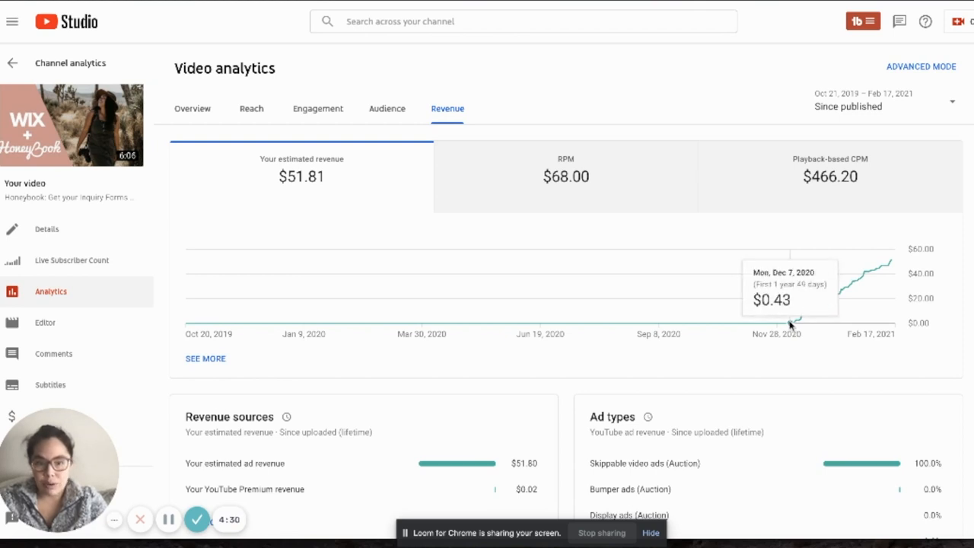
pyautogui.moveTo(784, 324)
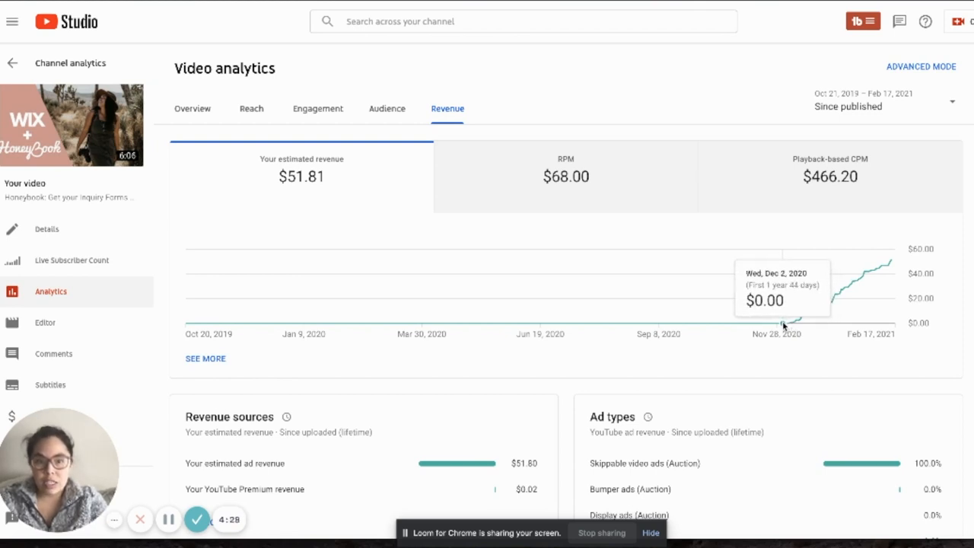
pyautogui.moveTo(780, 323)
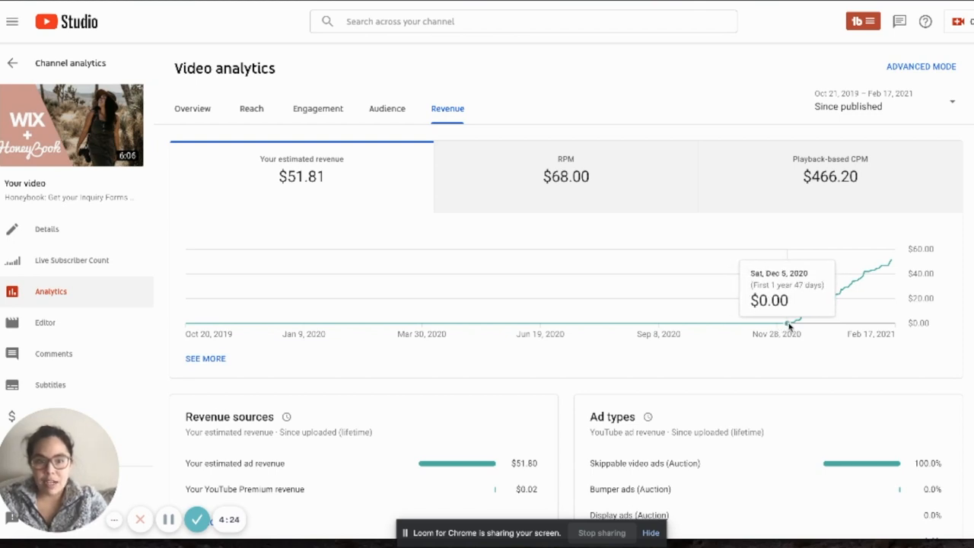
pyautogui.moveTo(791, 328)
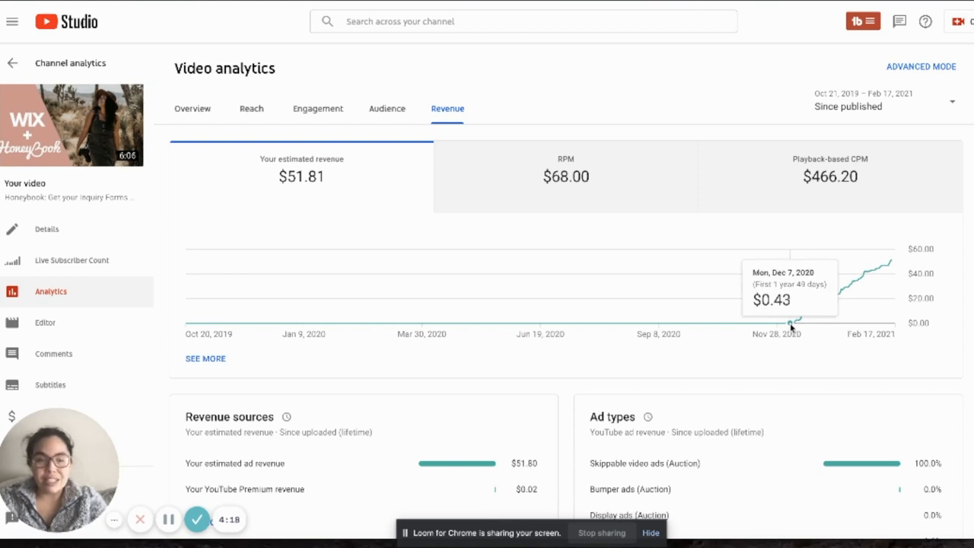
pyautogui.moveTo(811, 321)
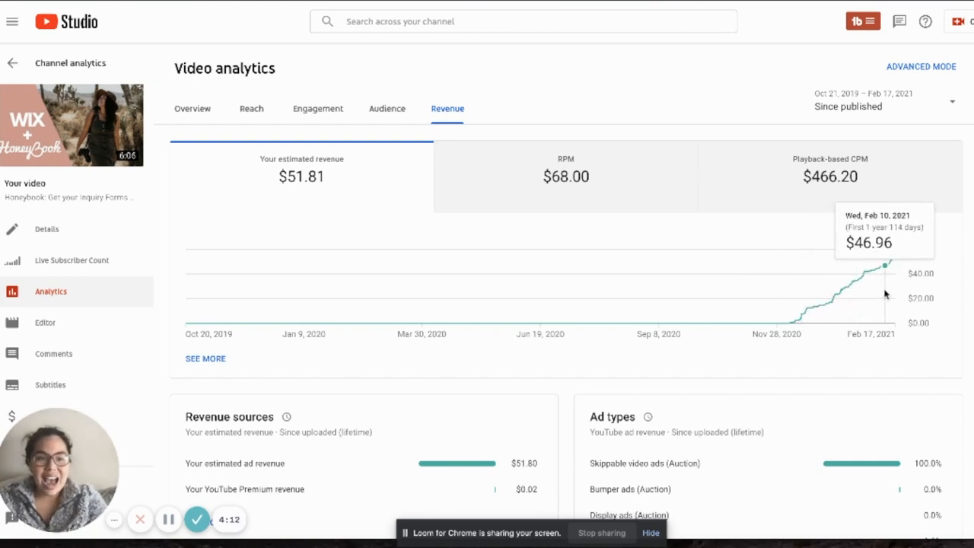
pyautogui.moveTo(622, 190)
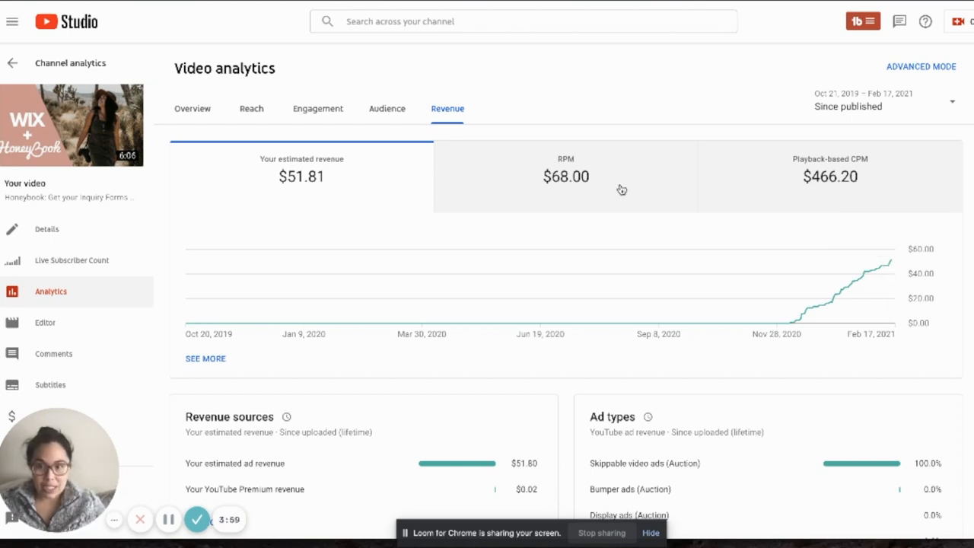
pyautogui.moveTo(521, 145)
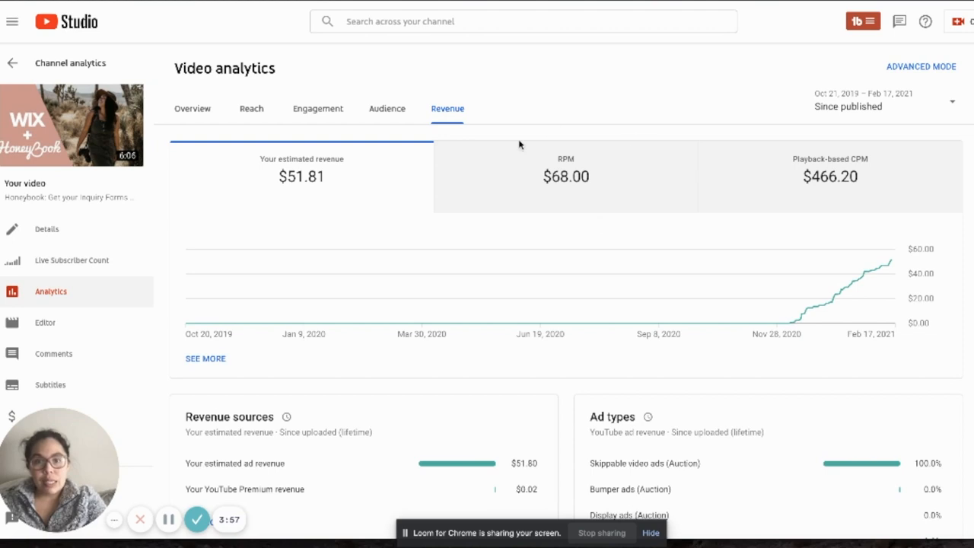
pyautogui.moveTo(685, 214)
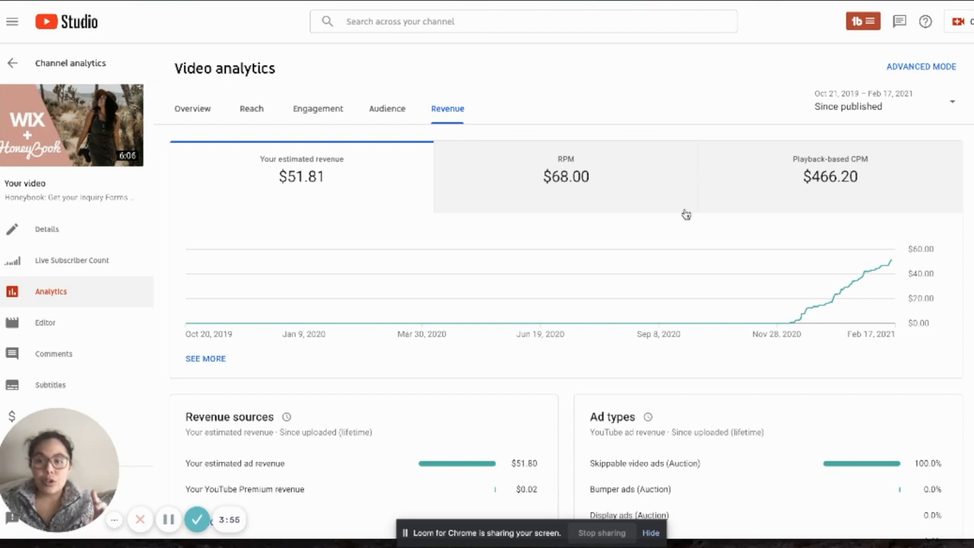
pyautogui.moveTo(475, 212)
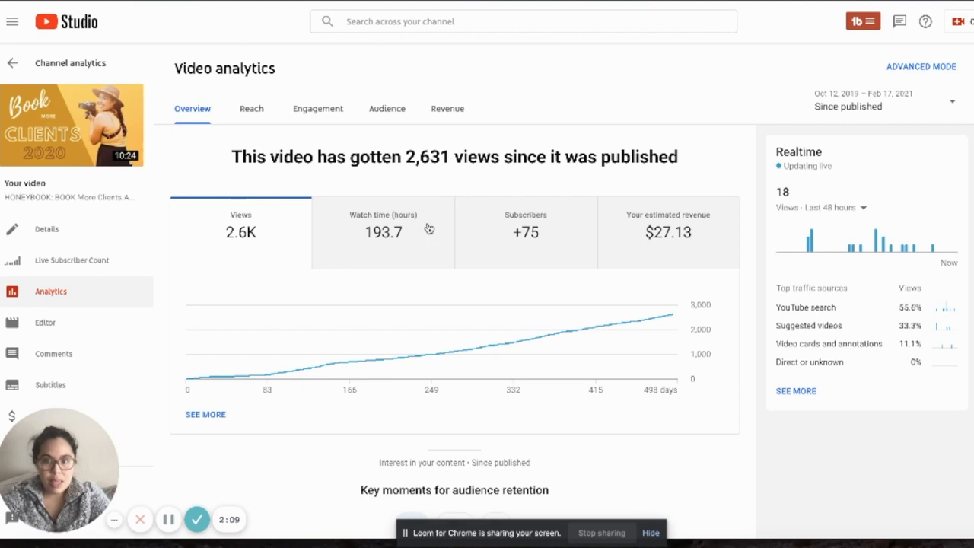
# Scroll the second video's analytics, check its engagement metrics, then show the Audience report.
pyautogui.scroll(-3)
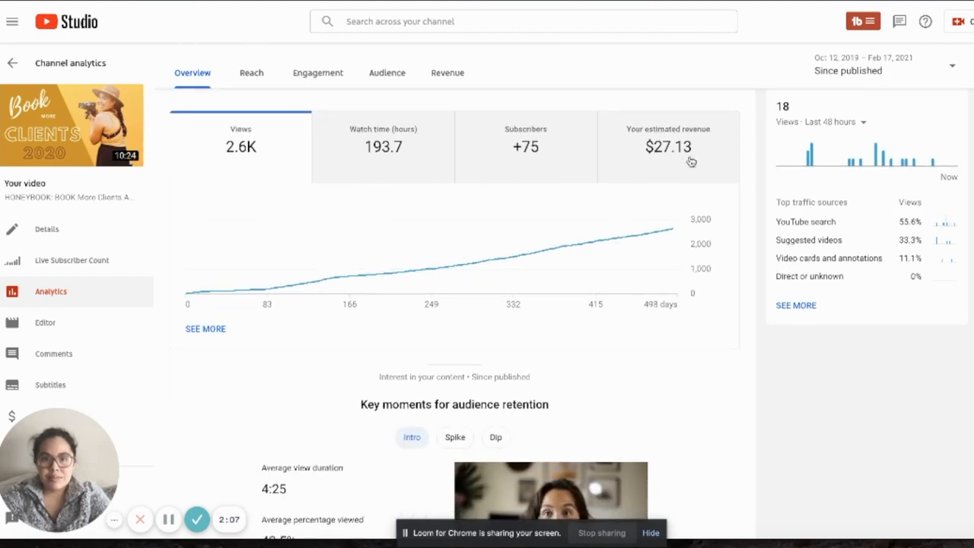
pyautogui.moveTo(631, 163)
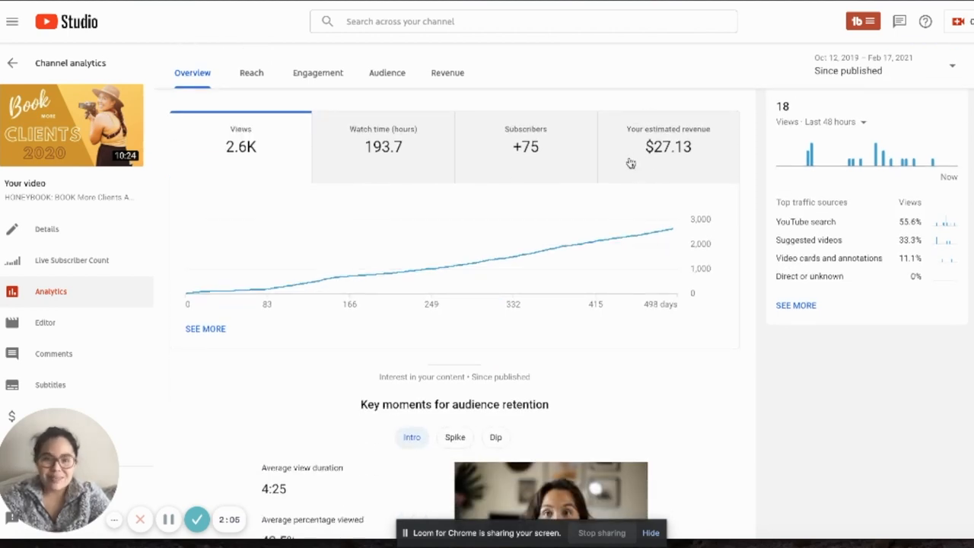
pyautogui.scroll(-3)
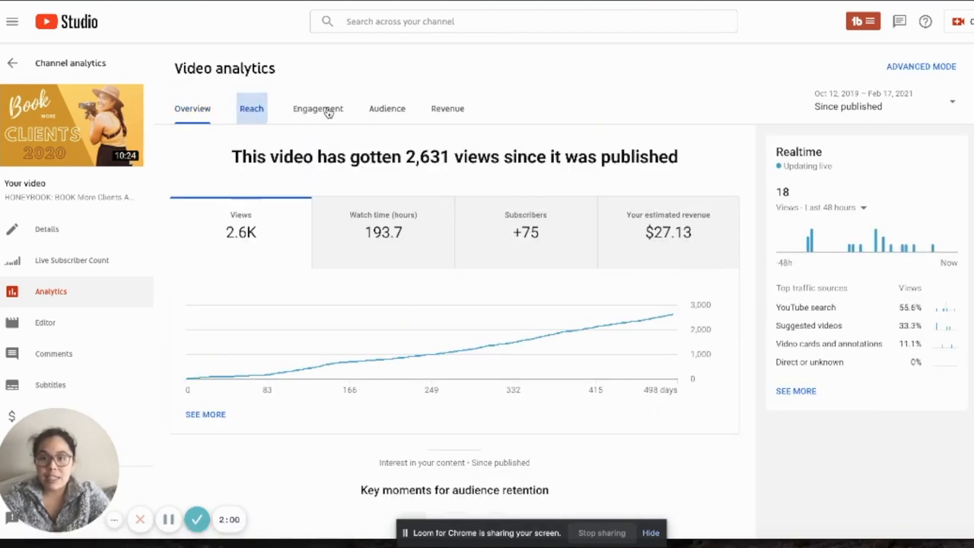
pyautogui.click(318, 108)
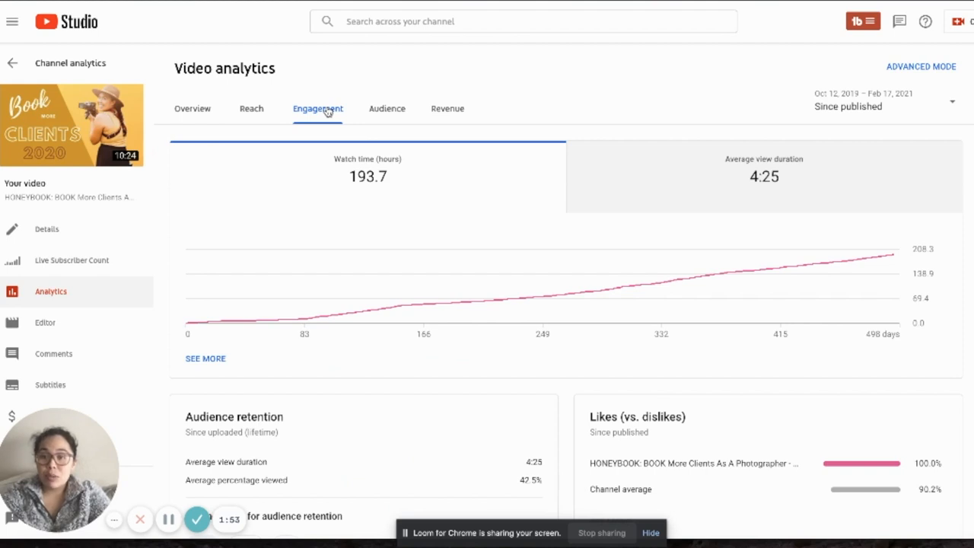
pyautogui.moveTo(387, 108)
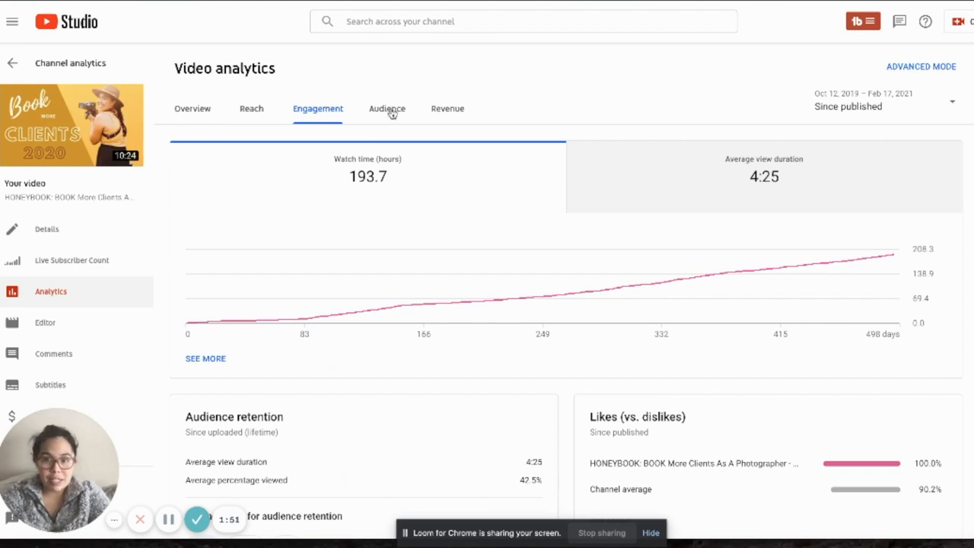
pyautogui.click(386, 108)
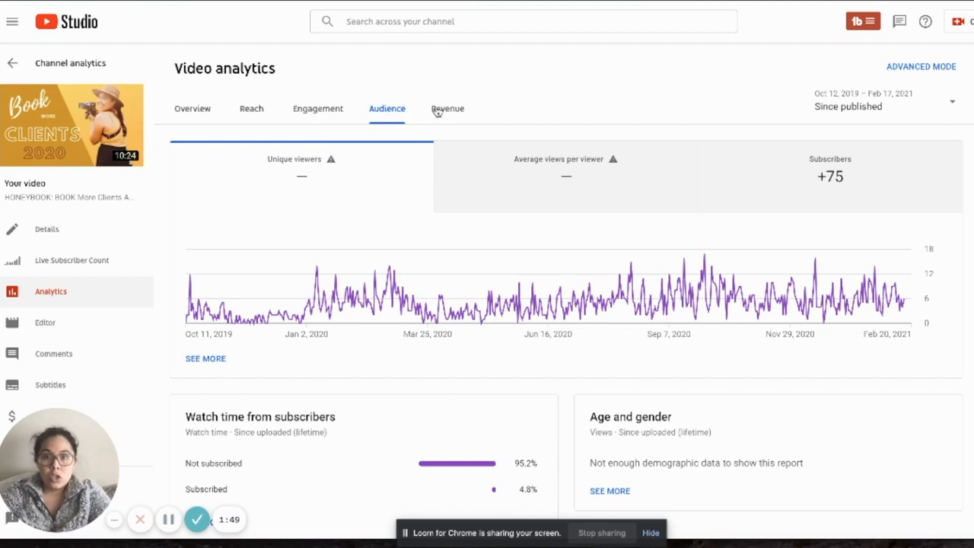
# Show the second video's revenue: $27.13 estimated revenue, $10.36 RPM, $98.01 CPM.
pyautogui.click(448, 108)
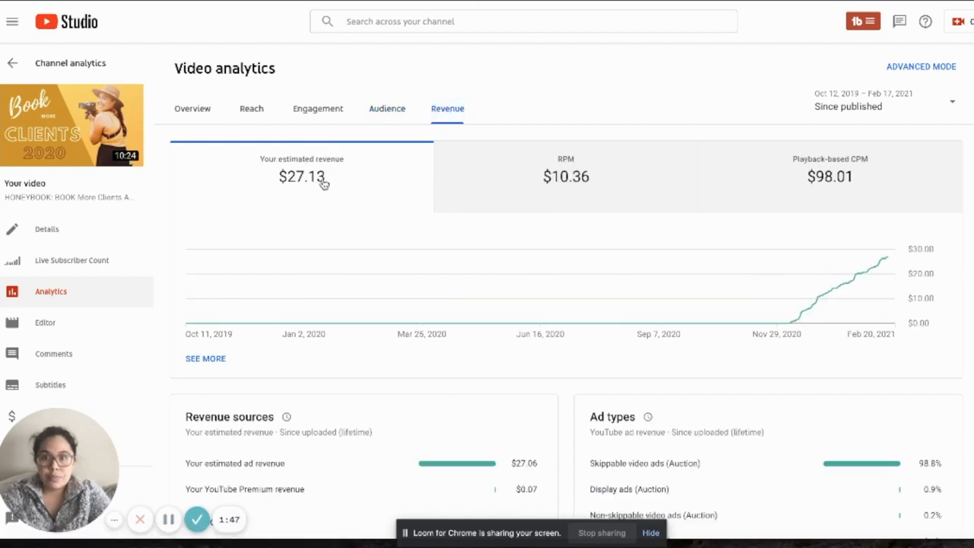
pyautogui.moveTo(359, 181)
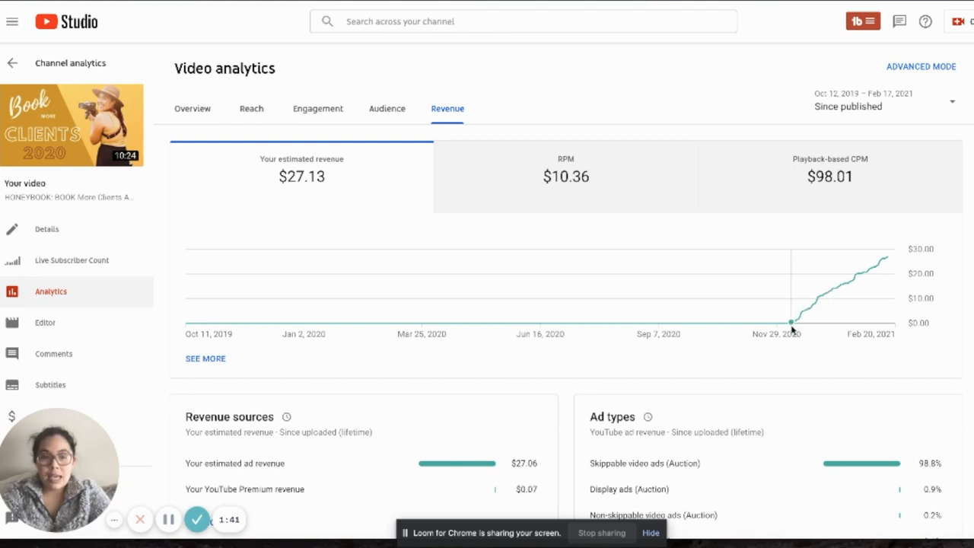
pyautogui.moveTo(889, 256)
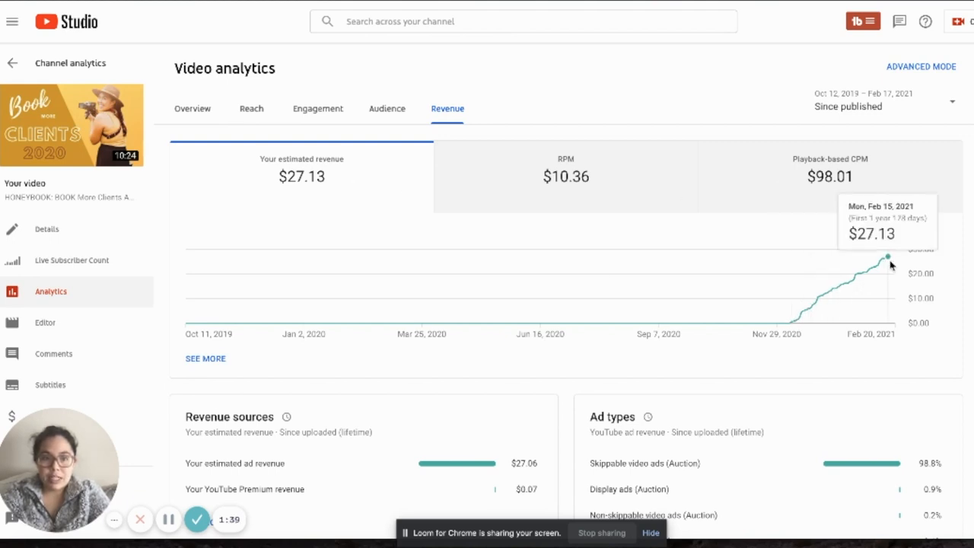
pyautogui.moveTo(539, 178)
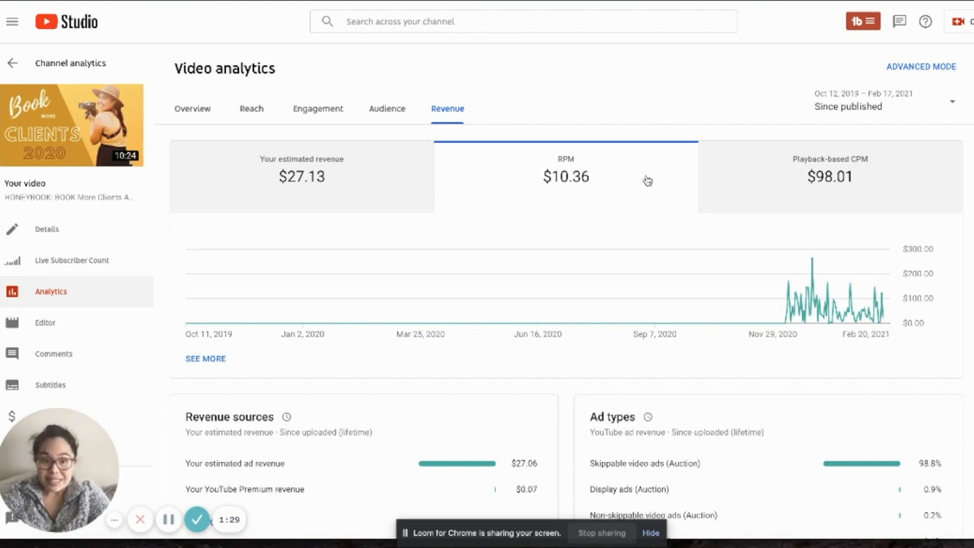
pyautogui.moveTo(881, 190)
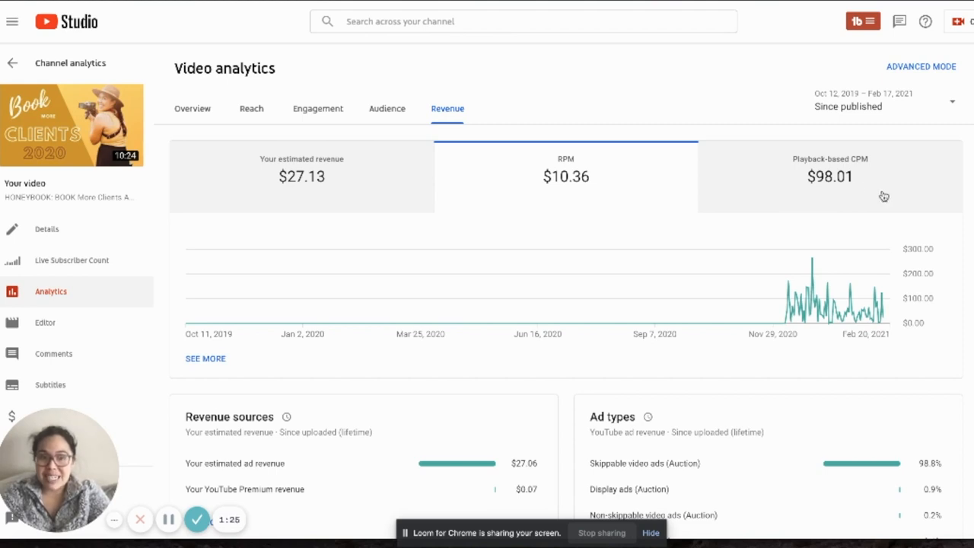
pyautogui.scroll(-3)
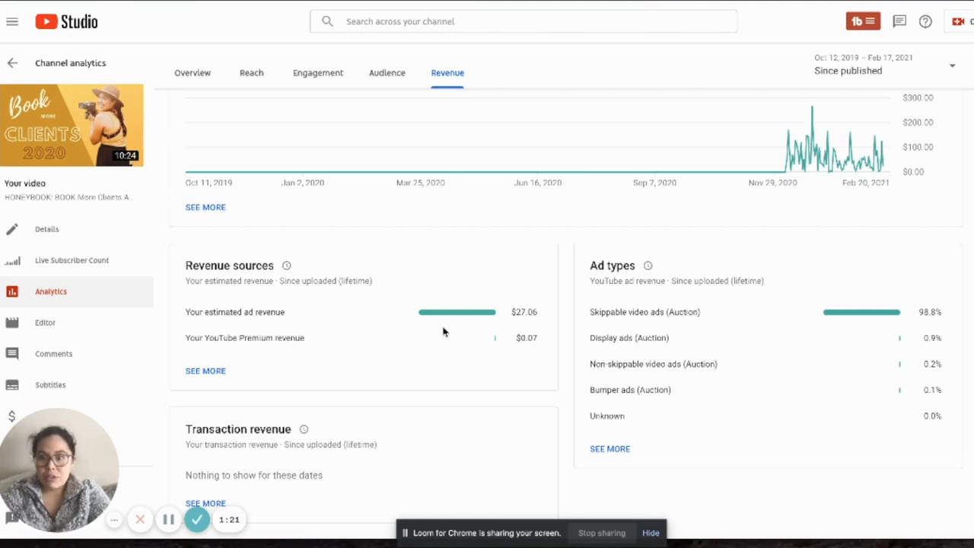
pyautogui.moveTo(764, 324)
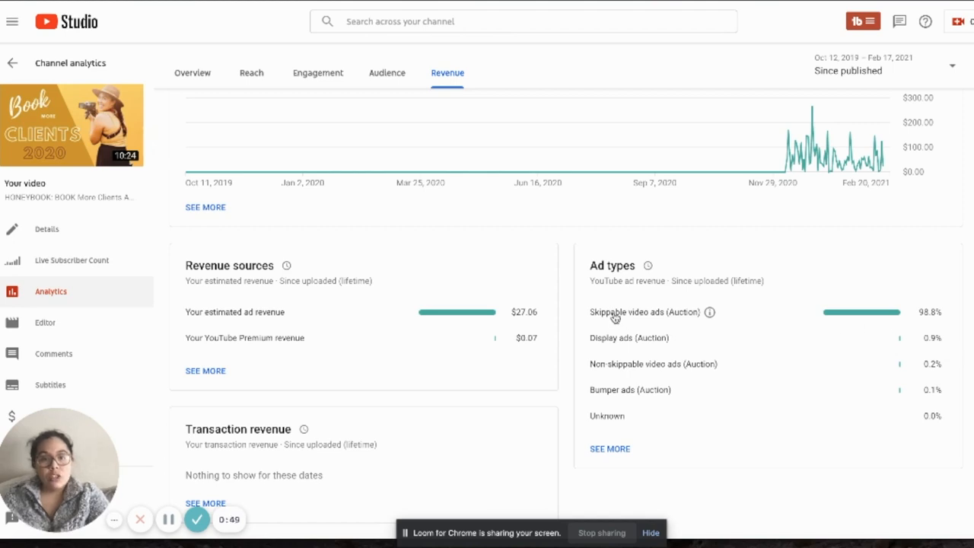
pyautogui.moveTo(917, 313)
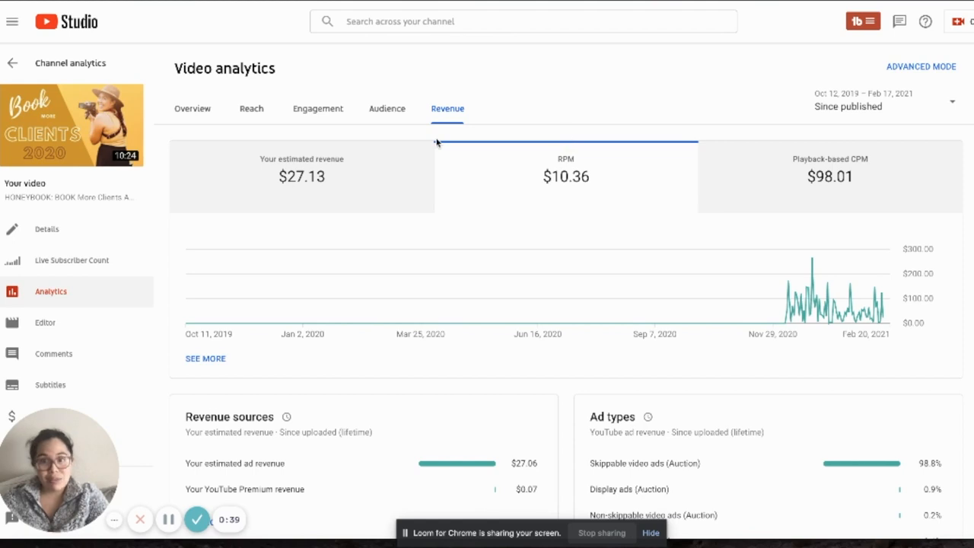
pyautogui.scroll(-3)
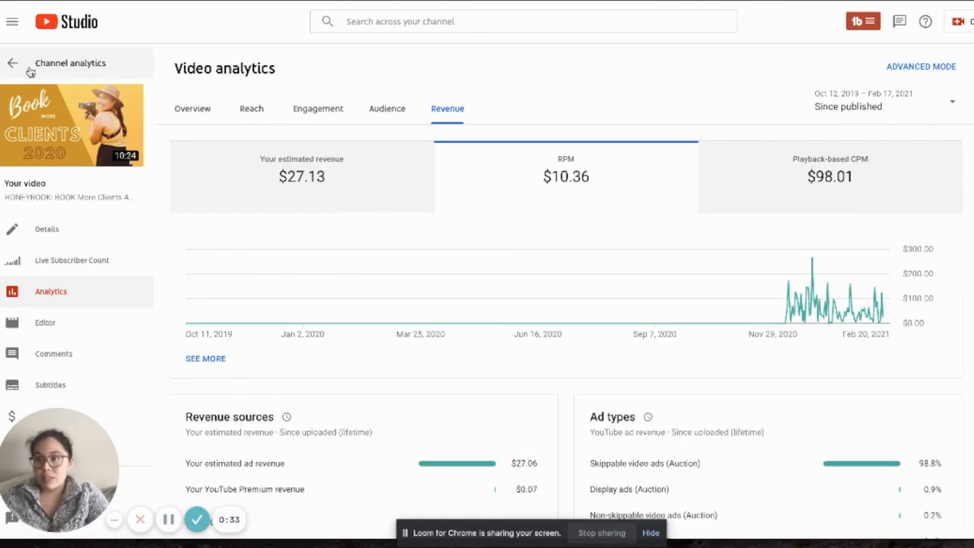
# Return to channel revenue analytics, filter to December 2020, and scroll to monthly revenue.
pyautogui.click(12, 63)
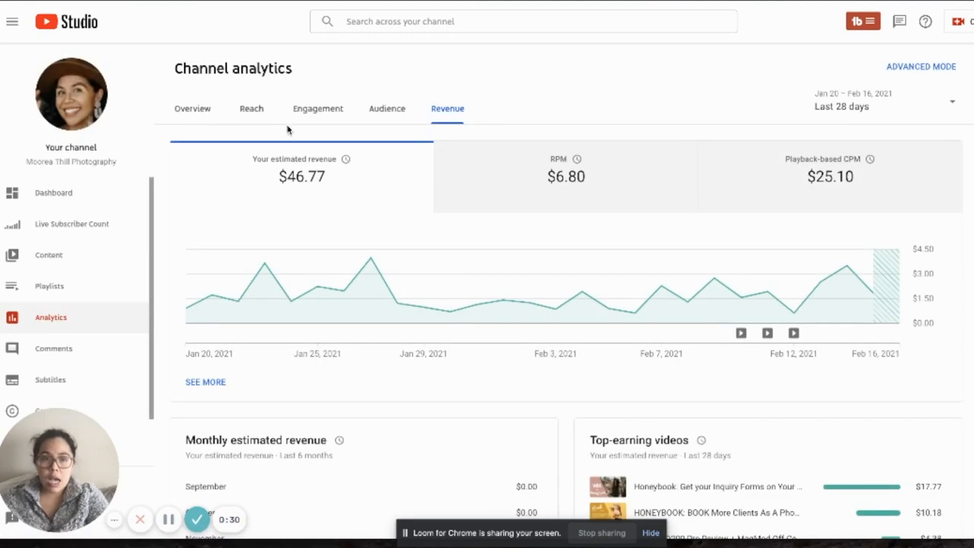
pyautogui.scroll(-3)
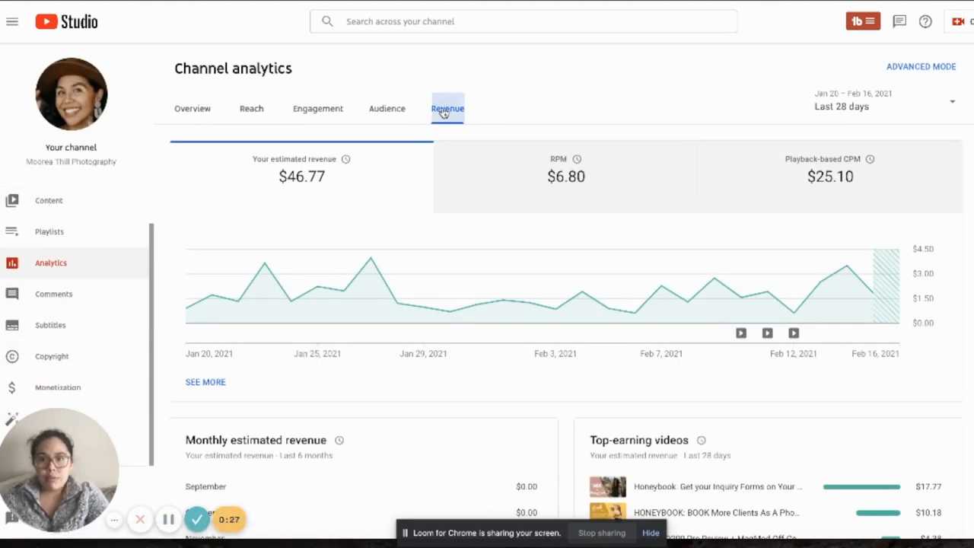
pyautogui.click(883, 106)
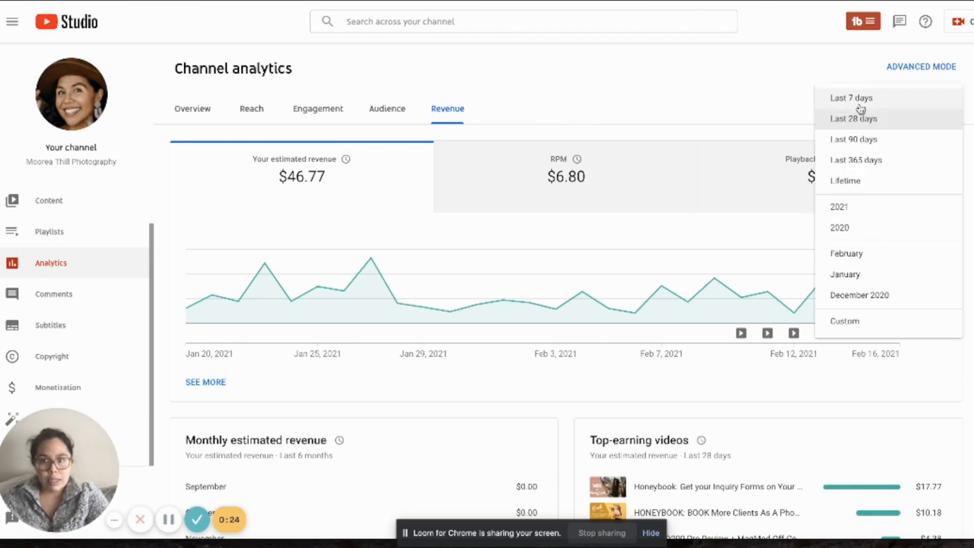
pyautogui.moveTo(866, 265)
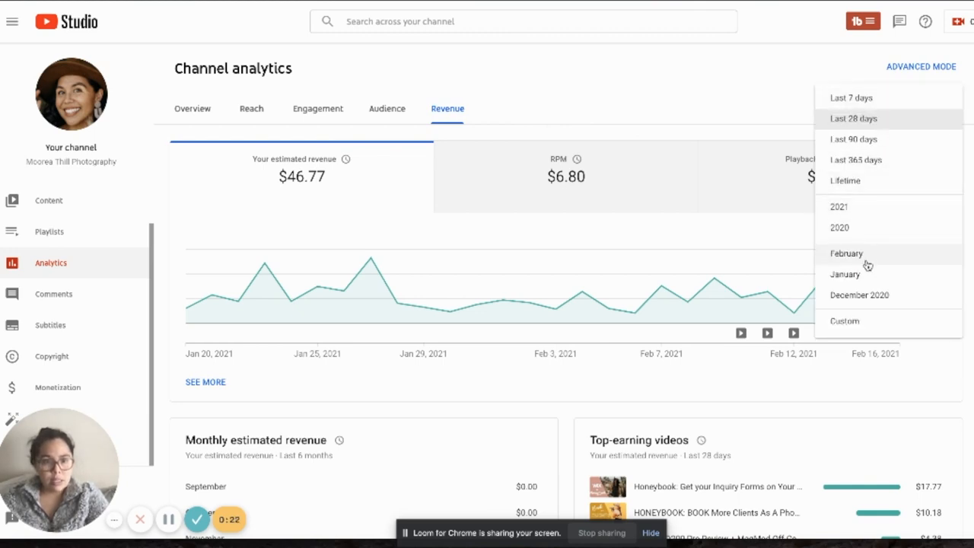
pyautogui.click(859, 295)
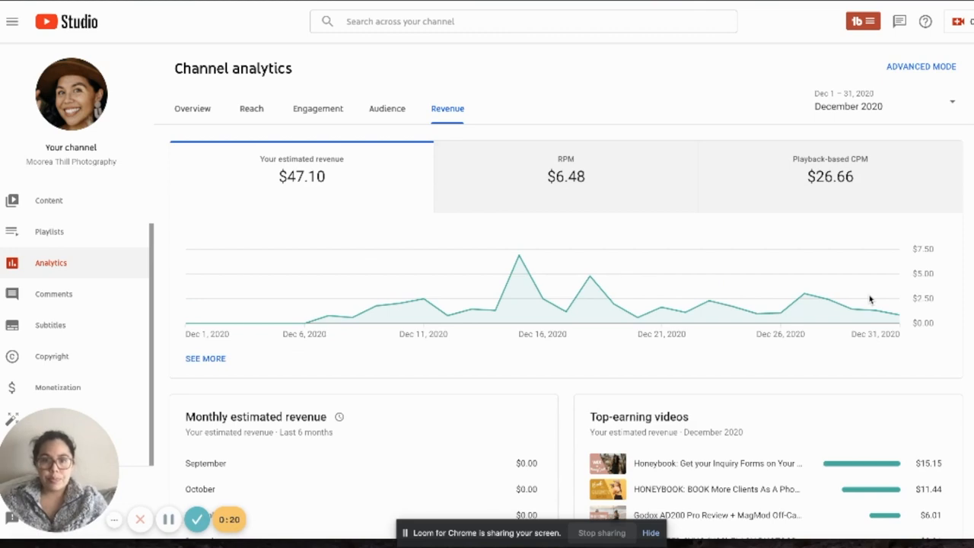
pyautogui.moveTo(278, 184)
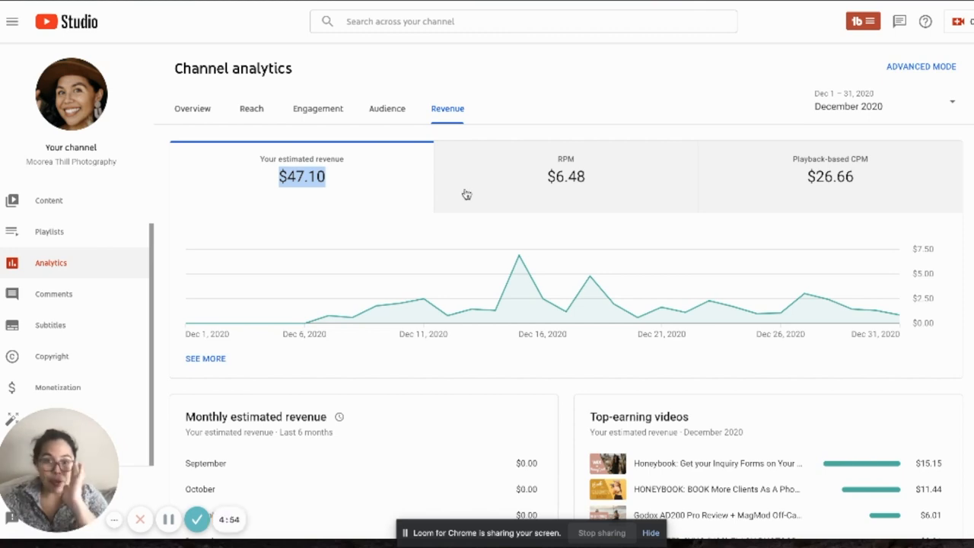
pyautogui.scroll(-3)
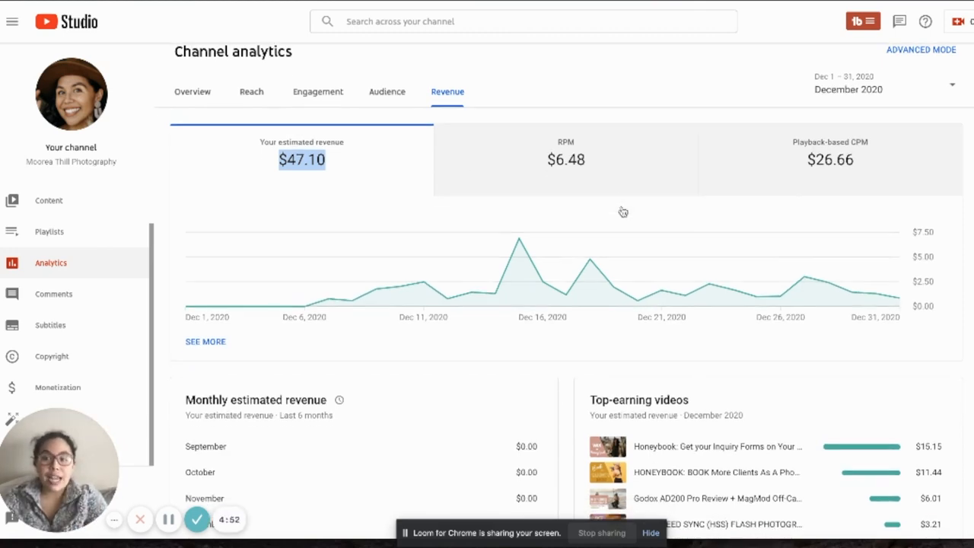
pyautogui.scroll(-3)
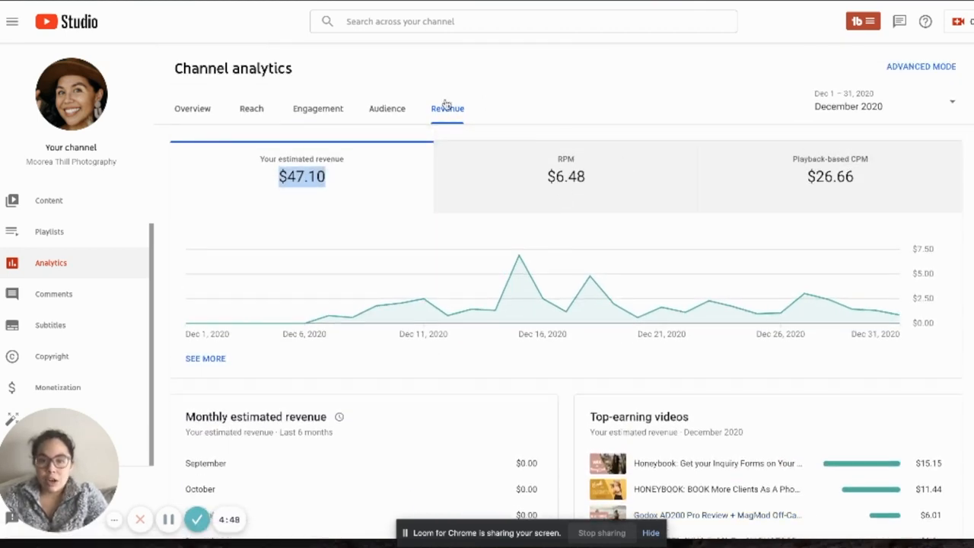
pyautogui.moveTo(765, 182)
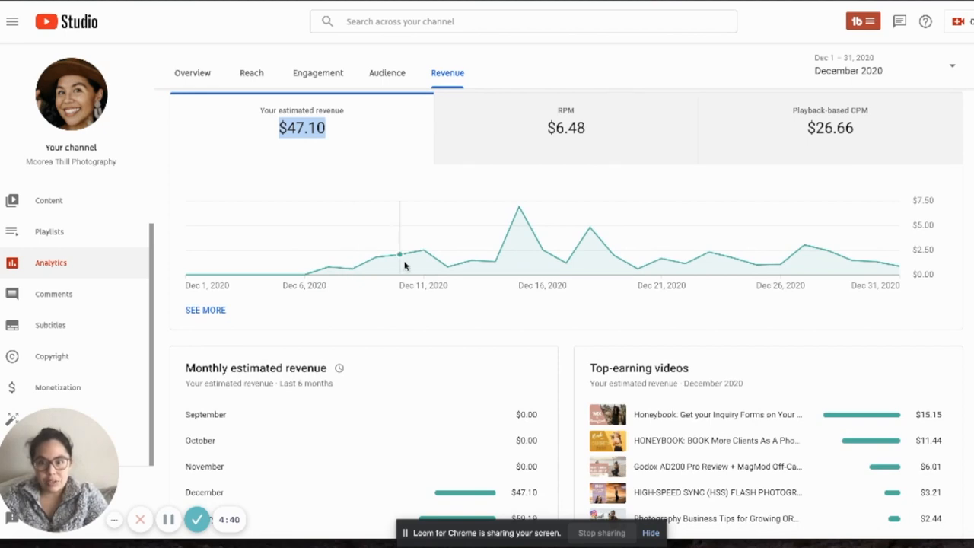
pyautogui.moveTo(434, 257)
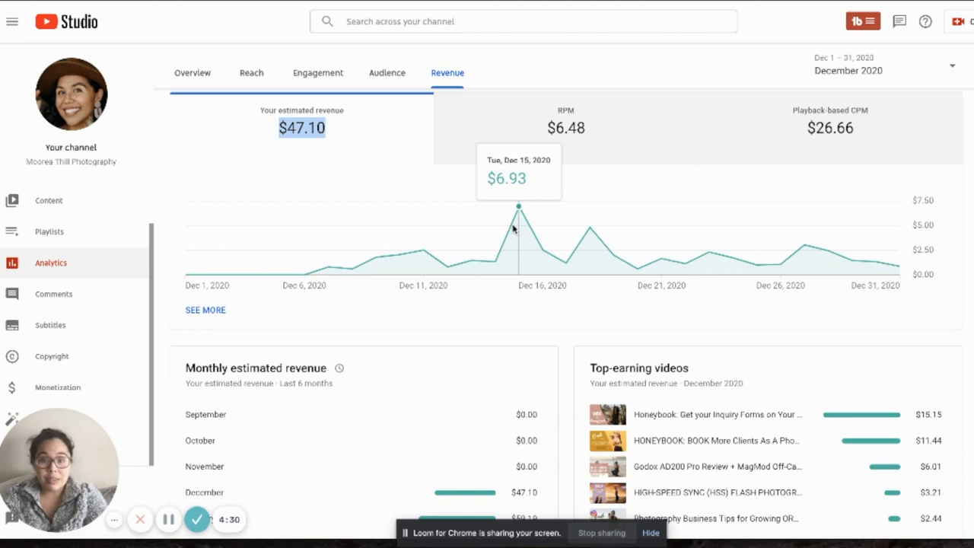
pyautogui.moveTo(590, 242)
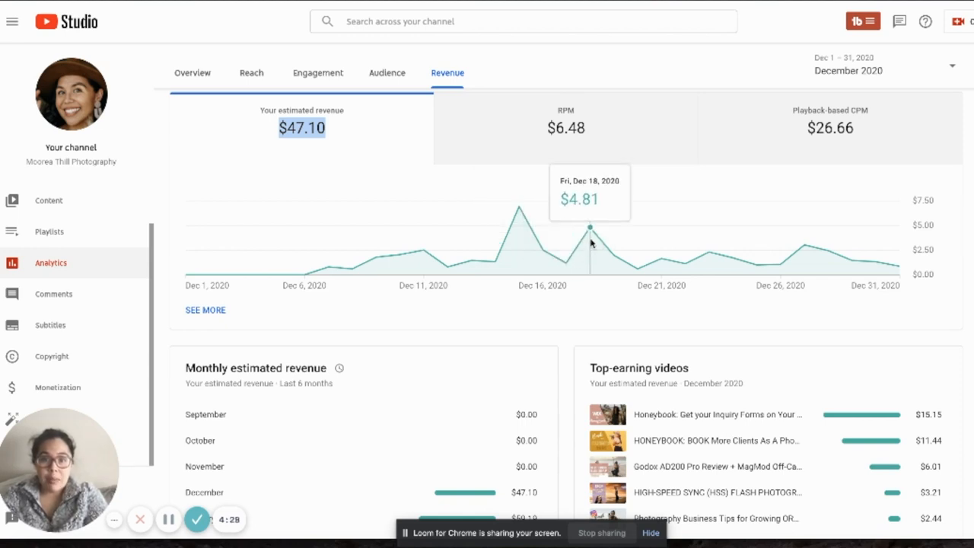
pyautogui.moveTo(597, 245)
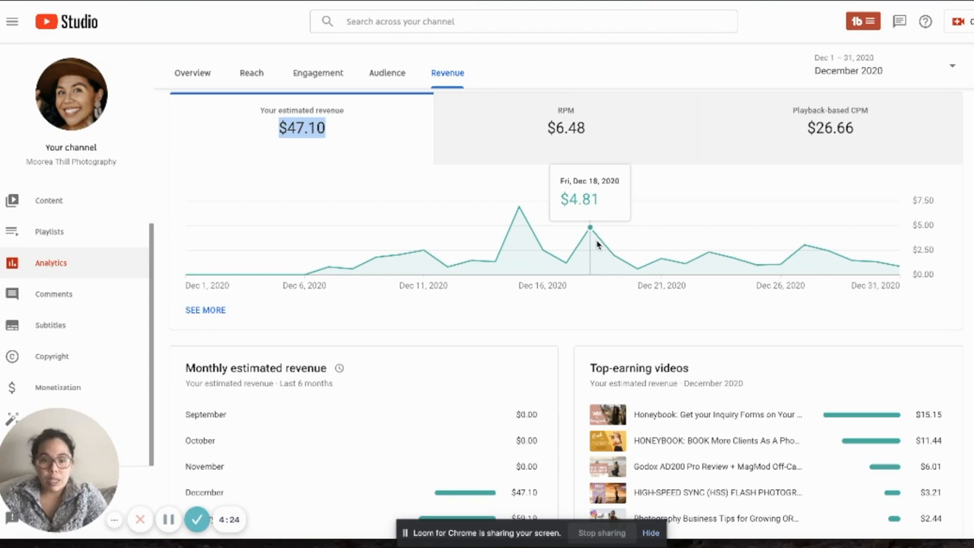
pyautogui.moveTo(757, 264)
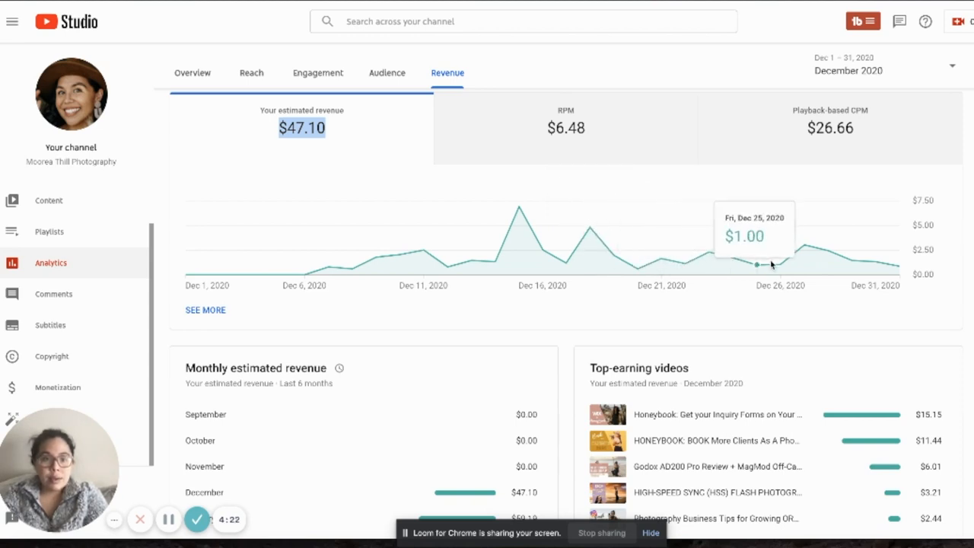
pyautogui.moveTo(871, 259)
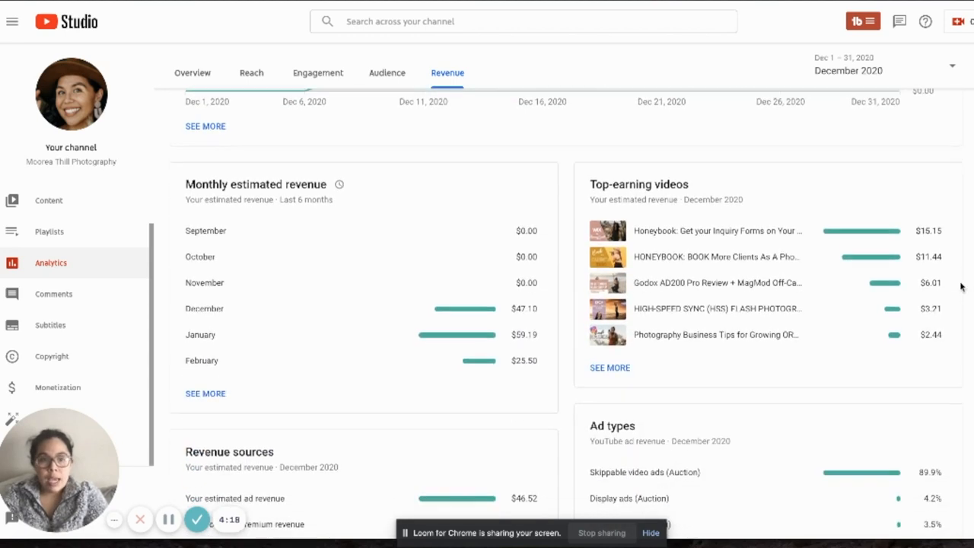
pyautogui.scroll(-3)
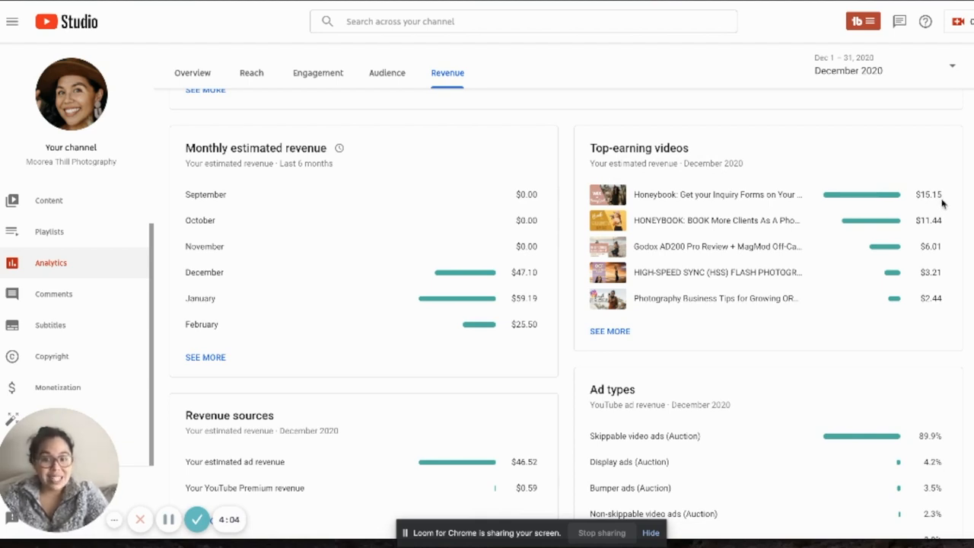
pyautogui.moveTo(470, 338)
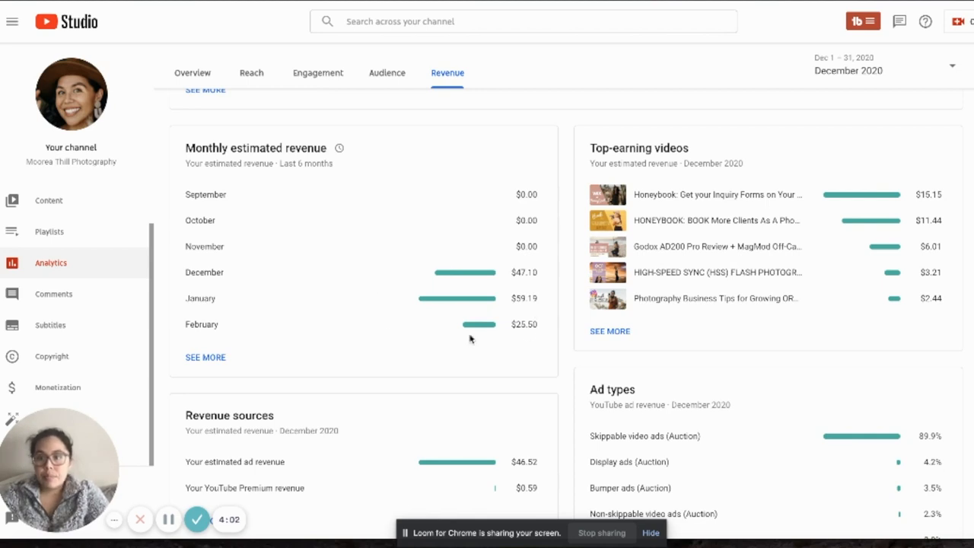
pyautogui.moveTo(533, 257)
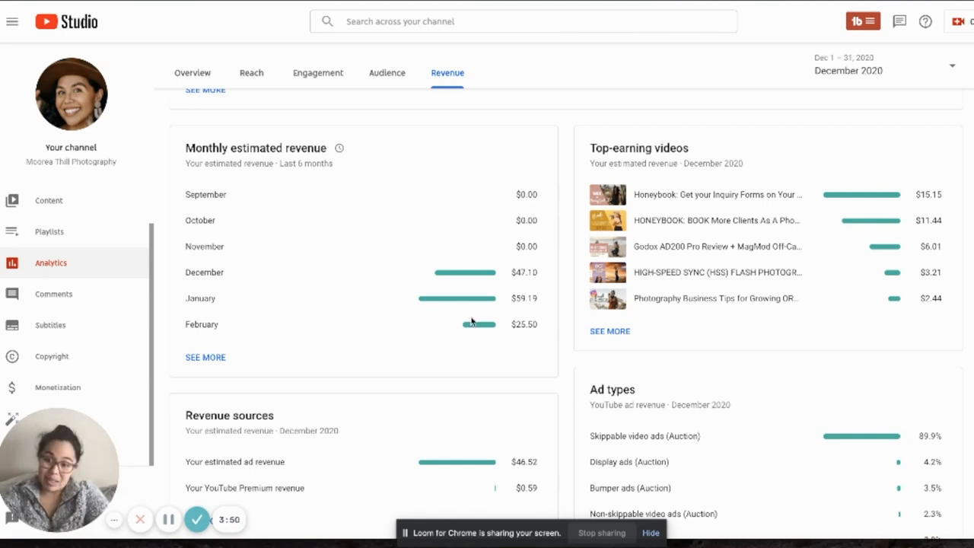
pyautogui.scroll(-3)
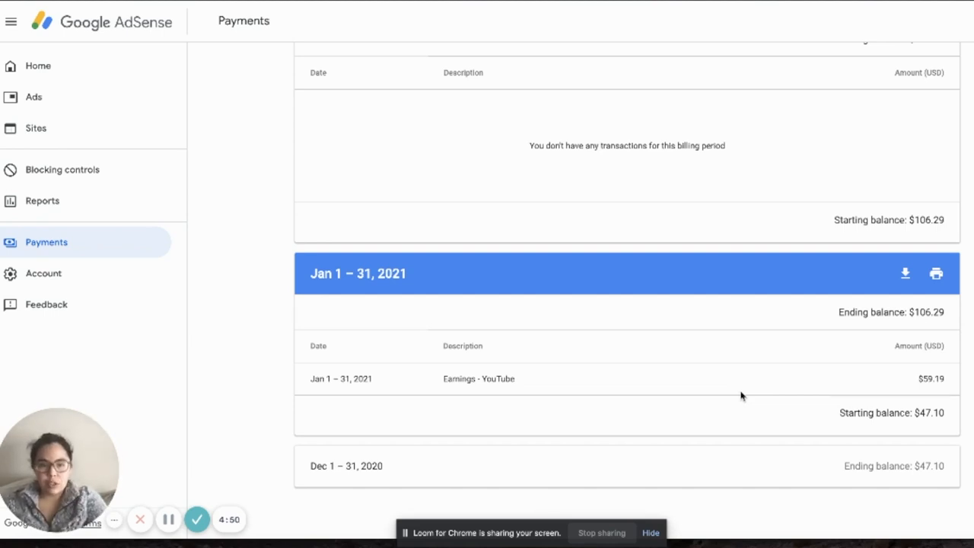
pyautogui.moveTo(883, 437)
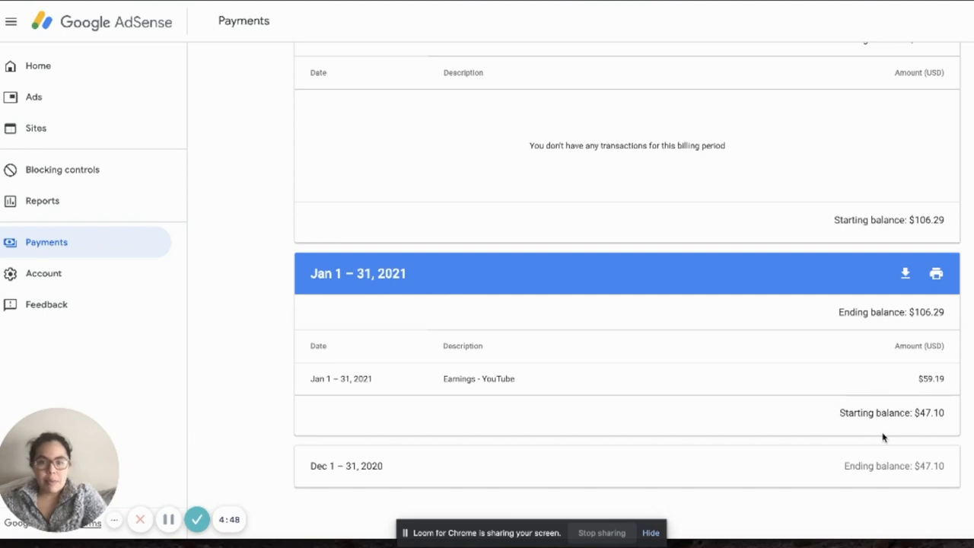
pyautogui.moveTo(913, 412)
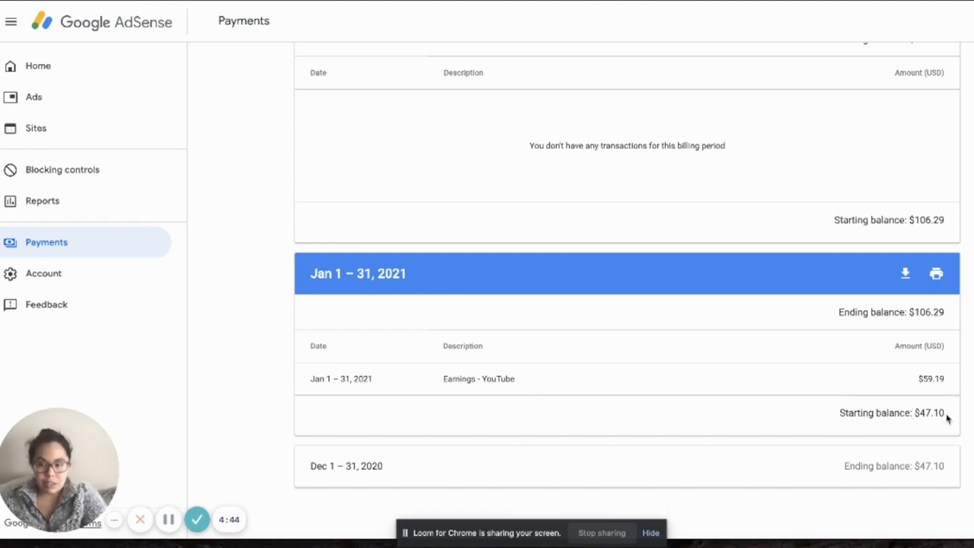
# Scroll to the Dec 1–31, 2020 transaction and mark its $47.10 YouTube earnings.
pyautogui.scroll(-3)
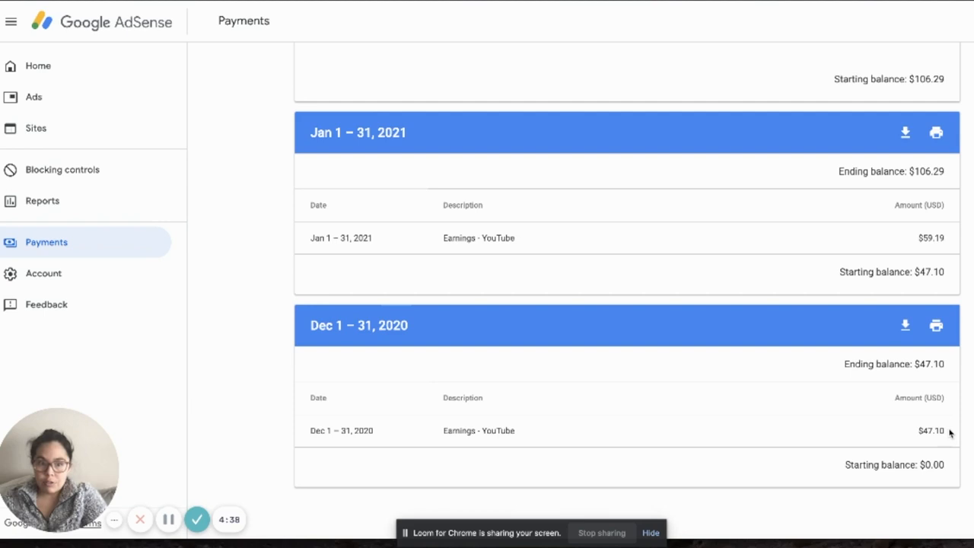
pyautogui.doubleClick(497, 430)
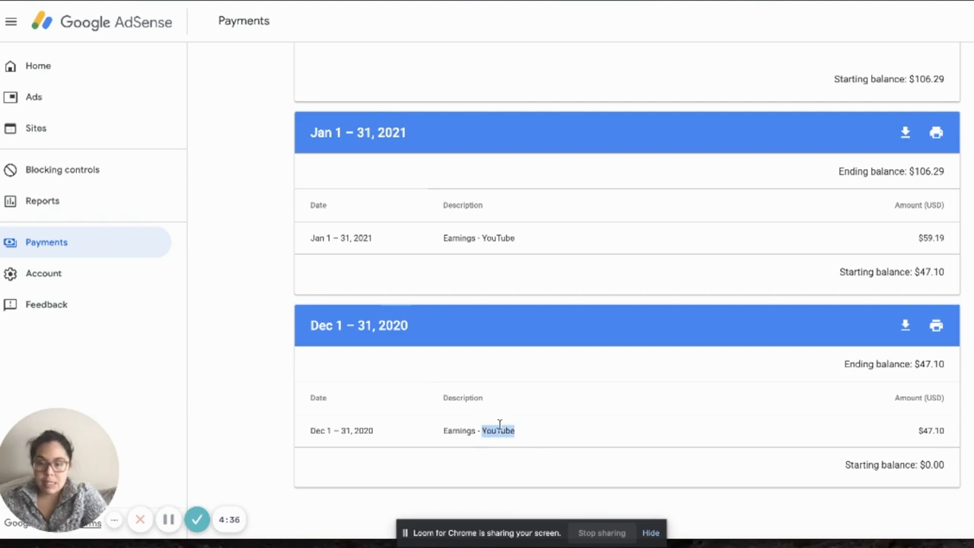
pyautogui.moveTo(592, 433)
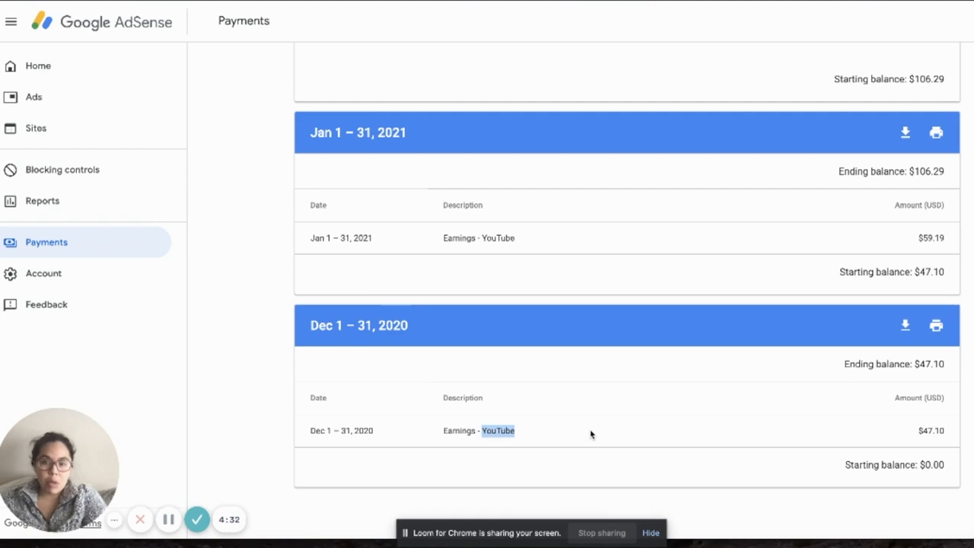
pyautogui.moveTo(358, 400)
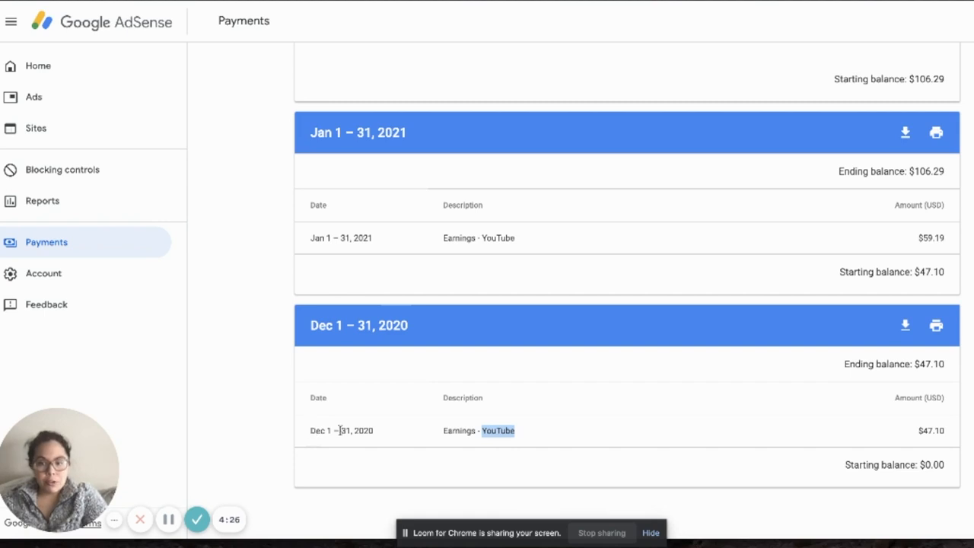
pyautogui.moveTo(934, 430)
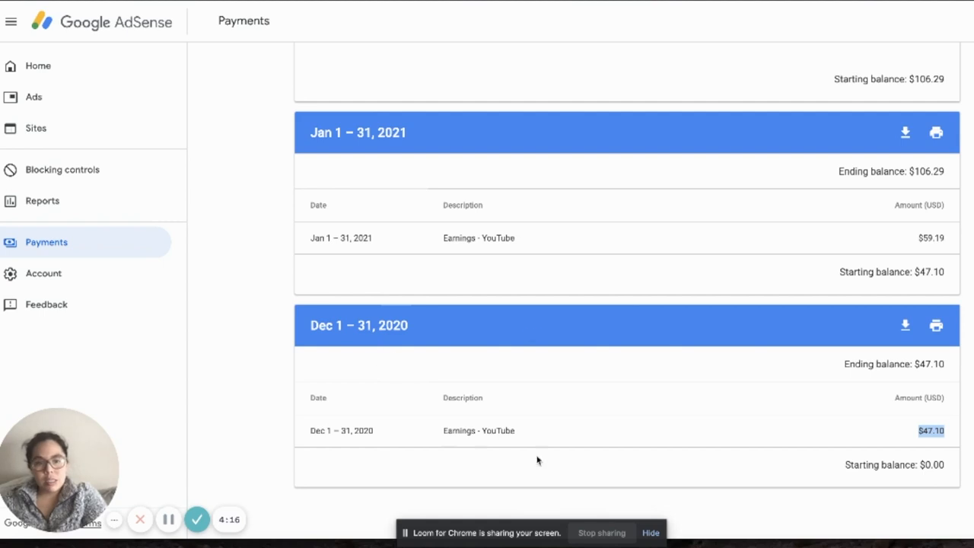
# Scroll the transactions and mark January 2021's $59.19 YouTube earnings amount.
pyautogui.scroll(-3)
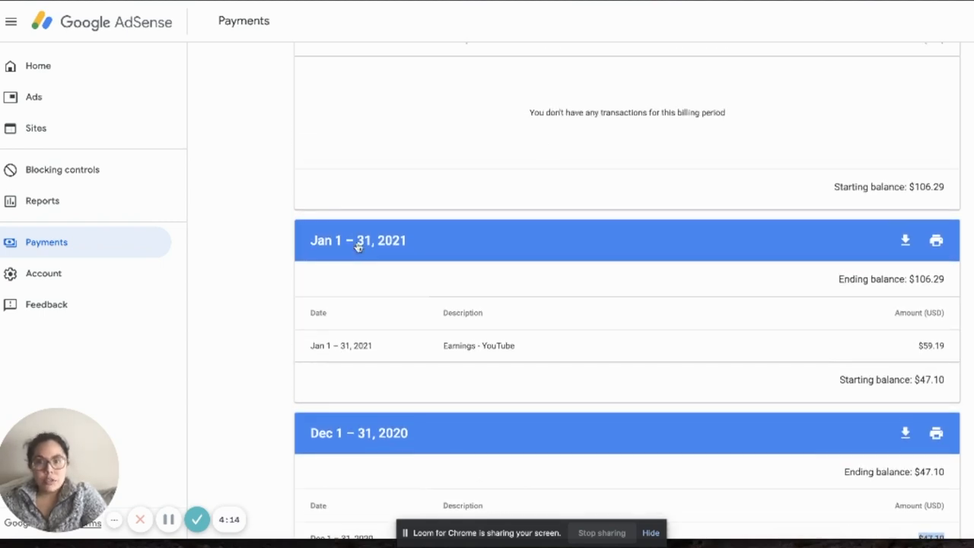
pyautogui.moveTo(664, 359)
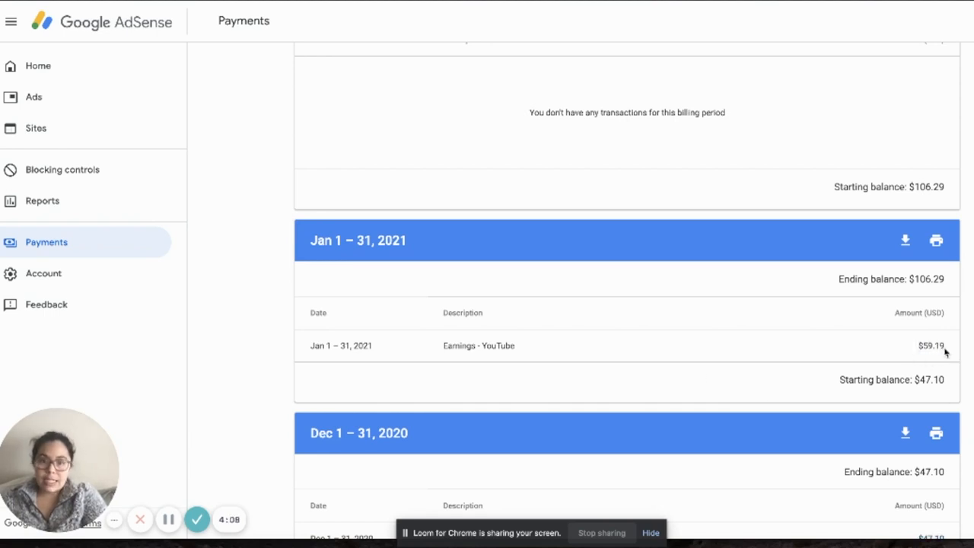
pyautogui.doubleClick(931, 346)
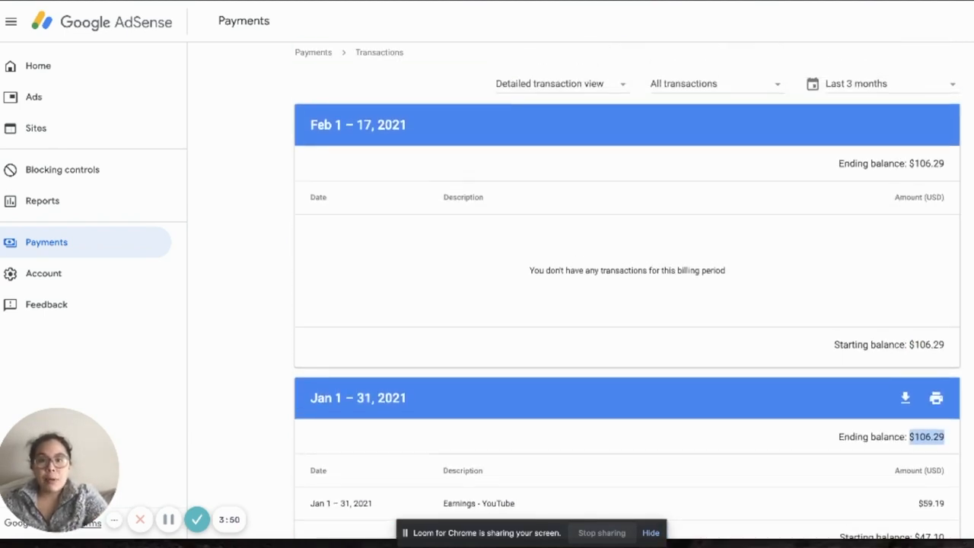
pyautogui.moveTo(924, 339)
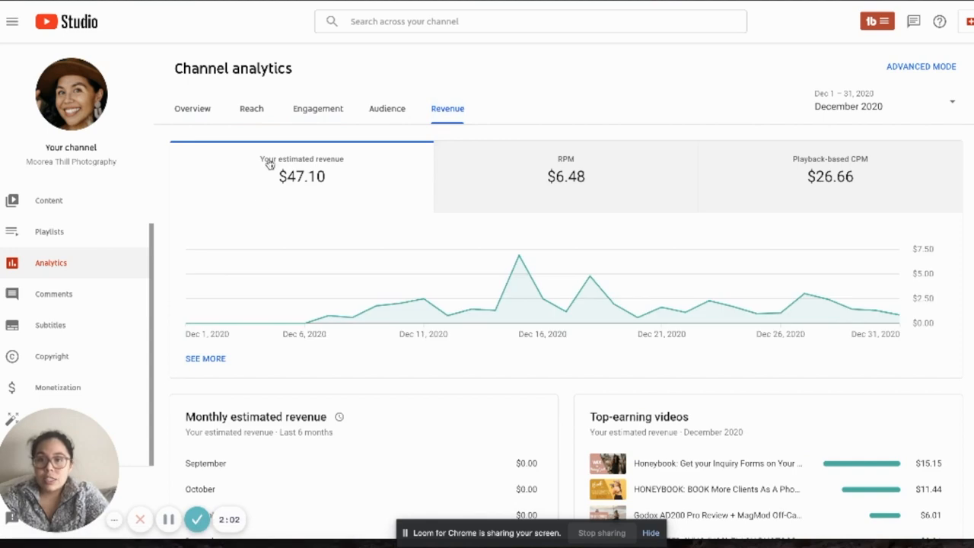
# Highlight December 2020's $47.10 estimated revenue total in YouTube Studio for comparison.
pyautogui.doubleClick(302, 159)
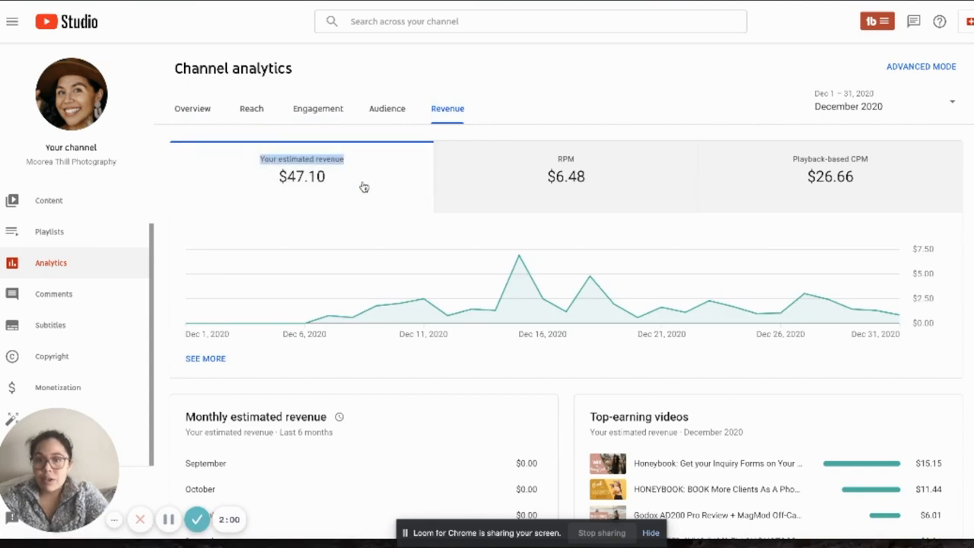
pyautogui.moveTo(258, 169)
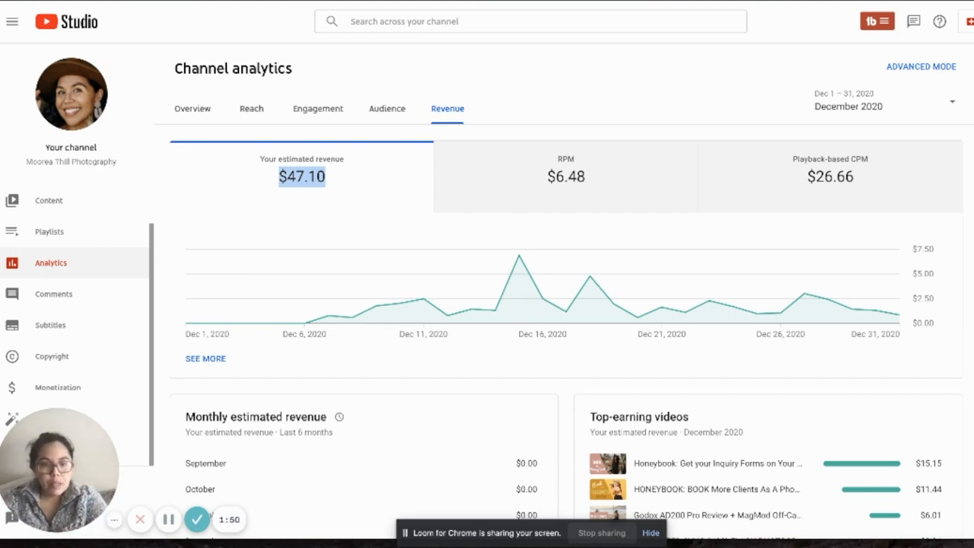
# Scroll to December's revenue sources ($46.52 ad revenue) and ad types (skippable 89.9%).
pyautogui.scroll(-3)
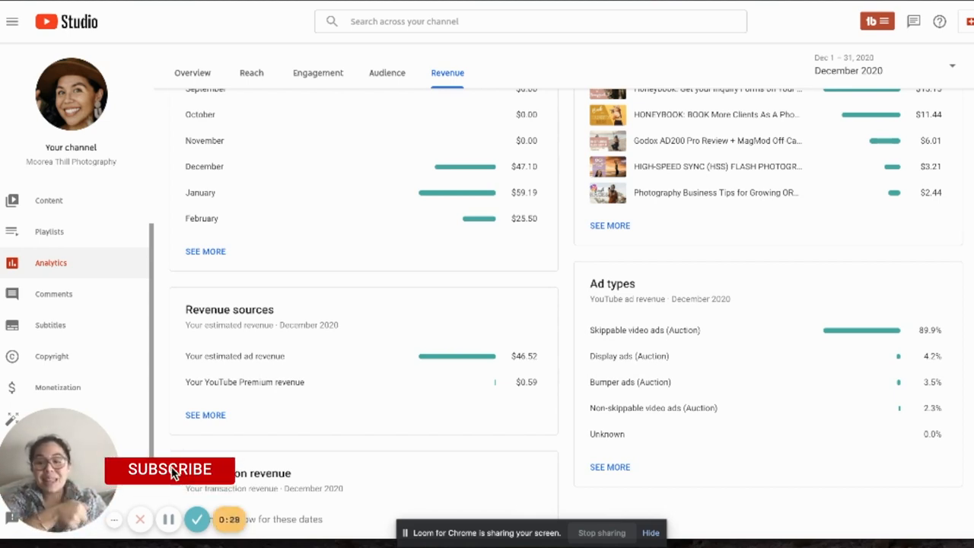
pyautogui.click(169, 468)
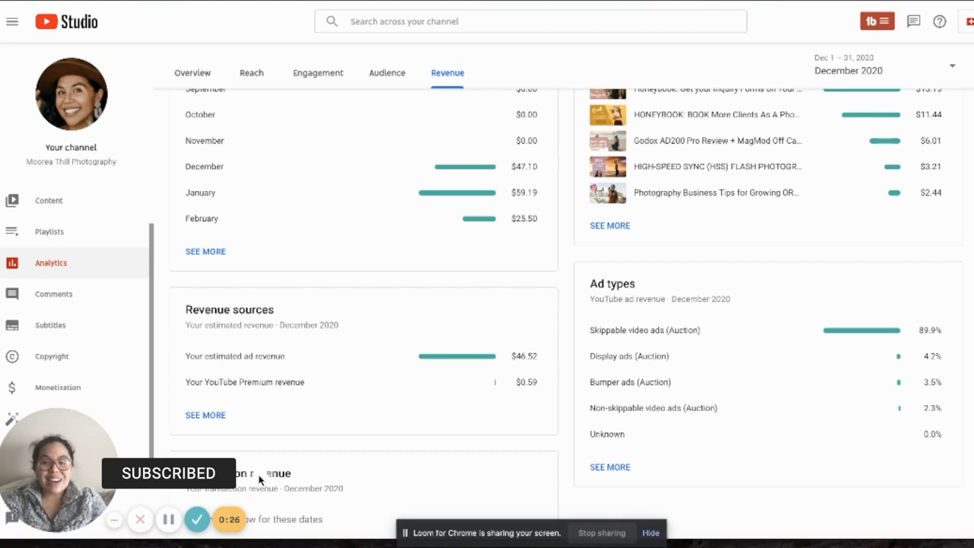